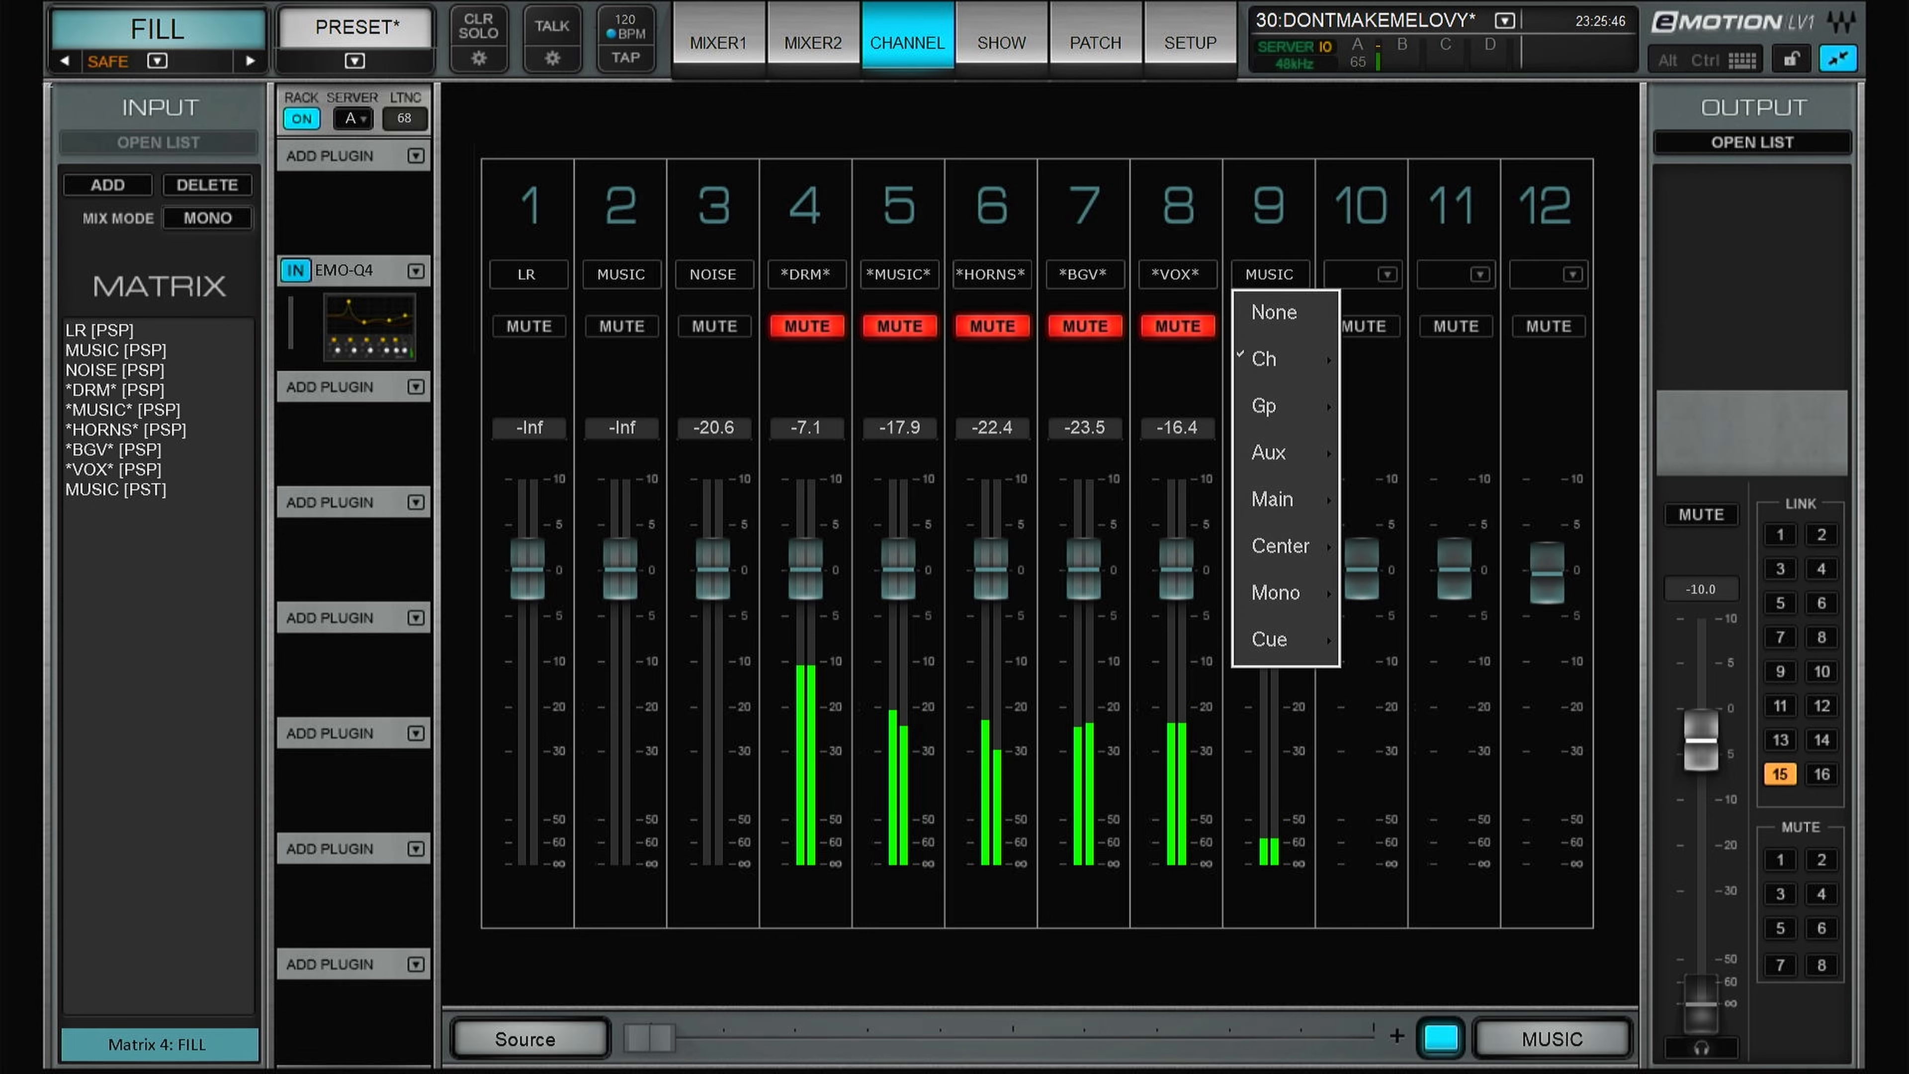
Show the source categories (None, Ch, Gp, Aux, Main, Center, Mono, Cue) for FILL matrix input 9.
{"action": "left_click", "coordinate": [717, 42]}
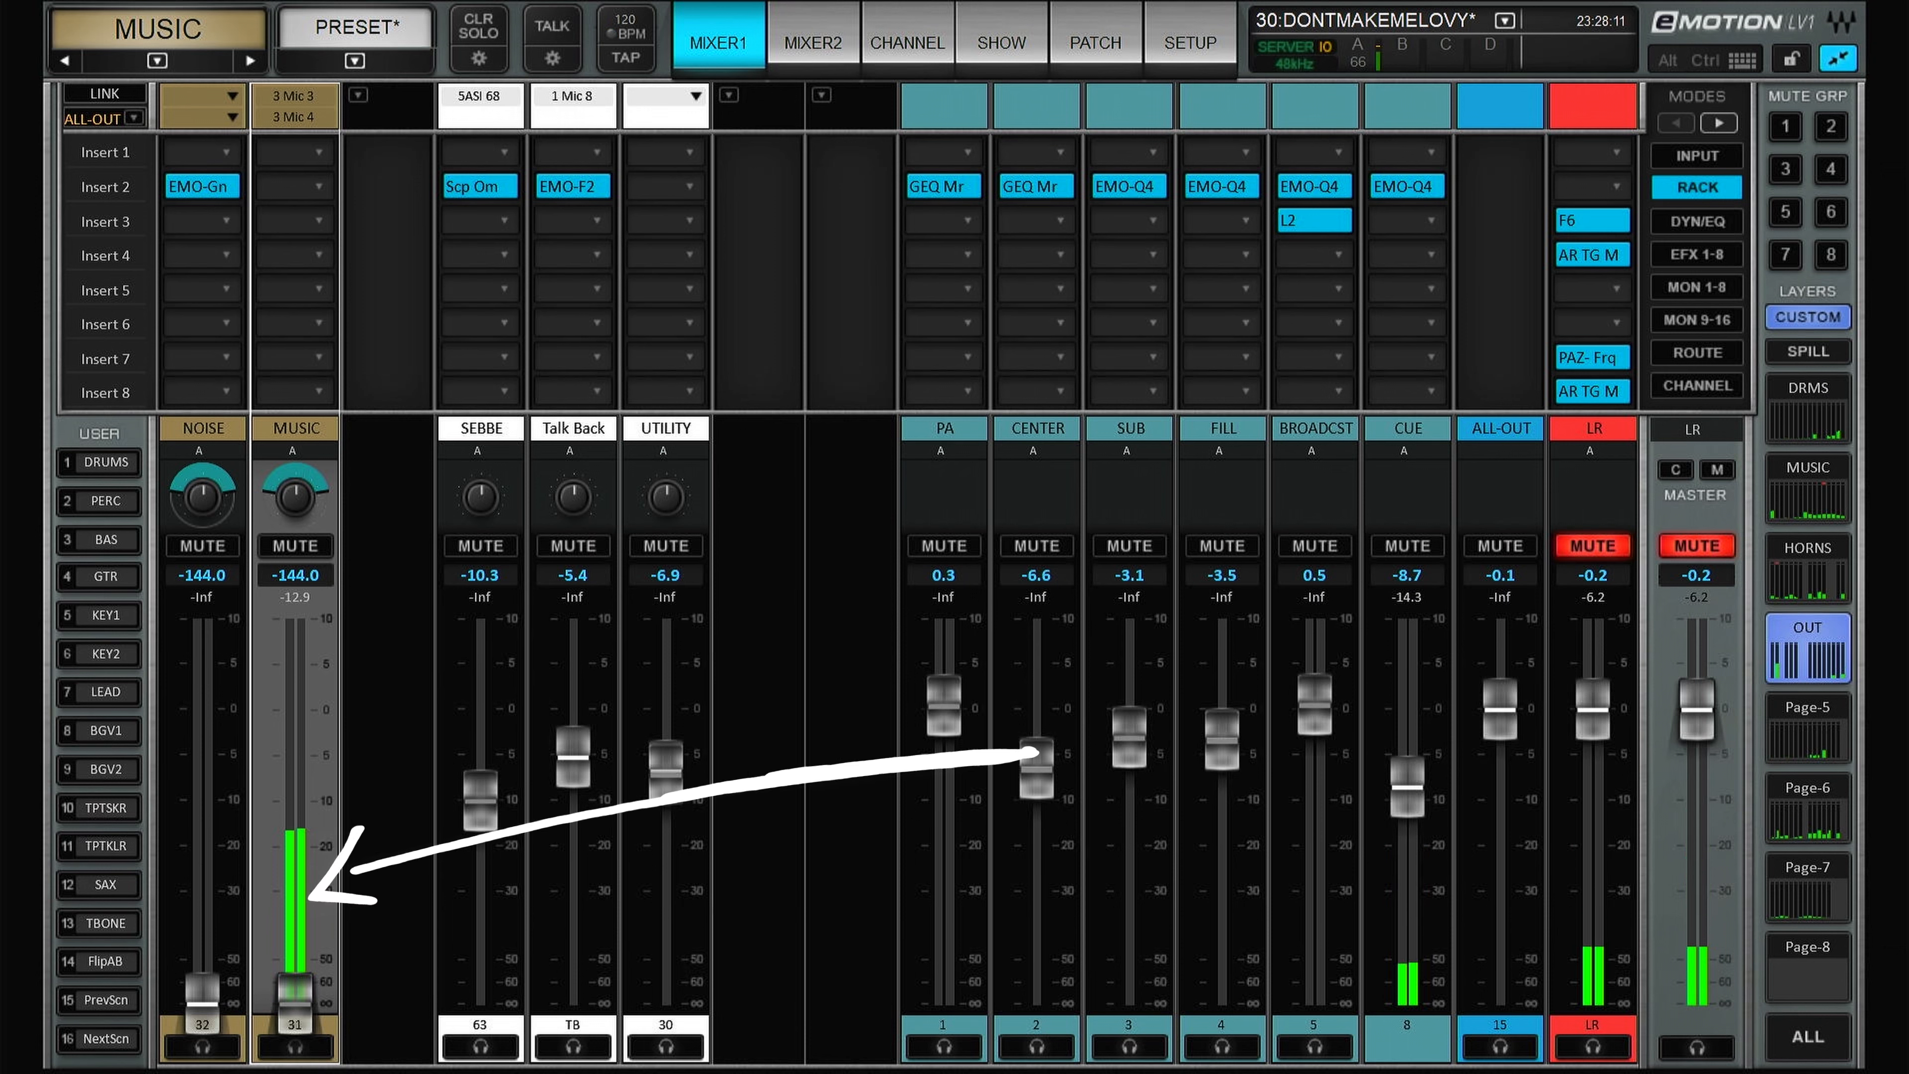
Switch to the MUSIC channel's own settings page after pulling its fader to -inf.
{"action": "left_click", "coordinate": [906, 42]}
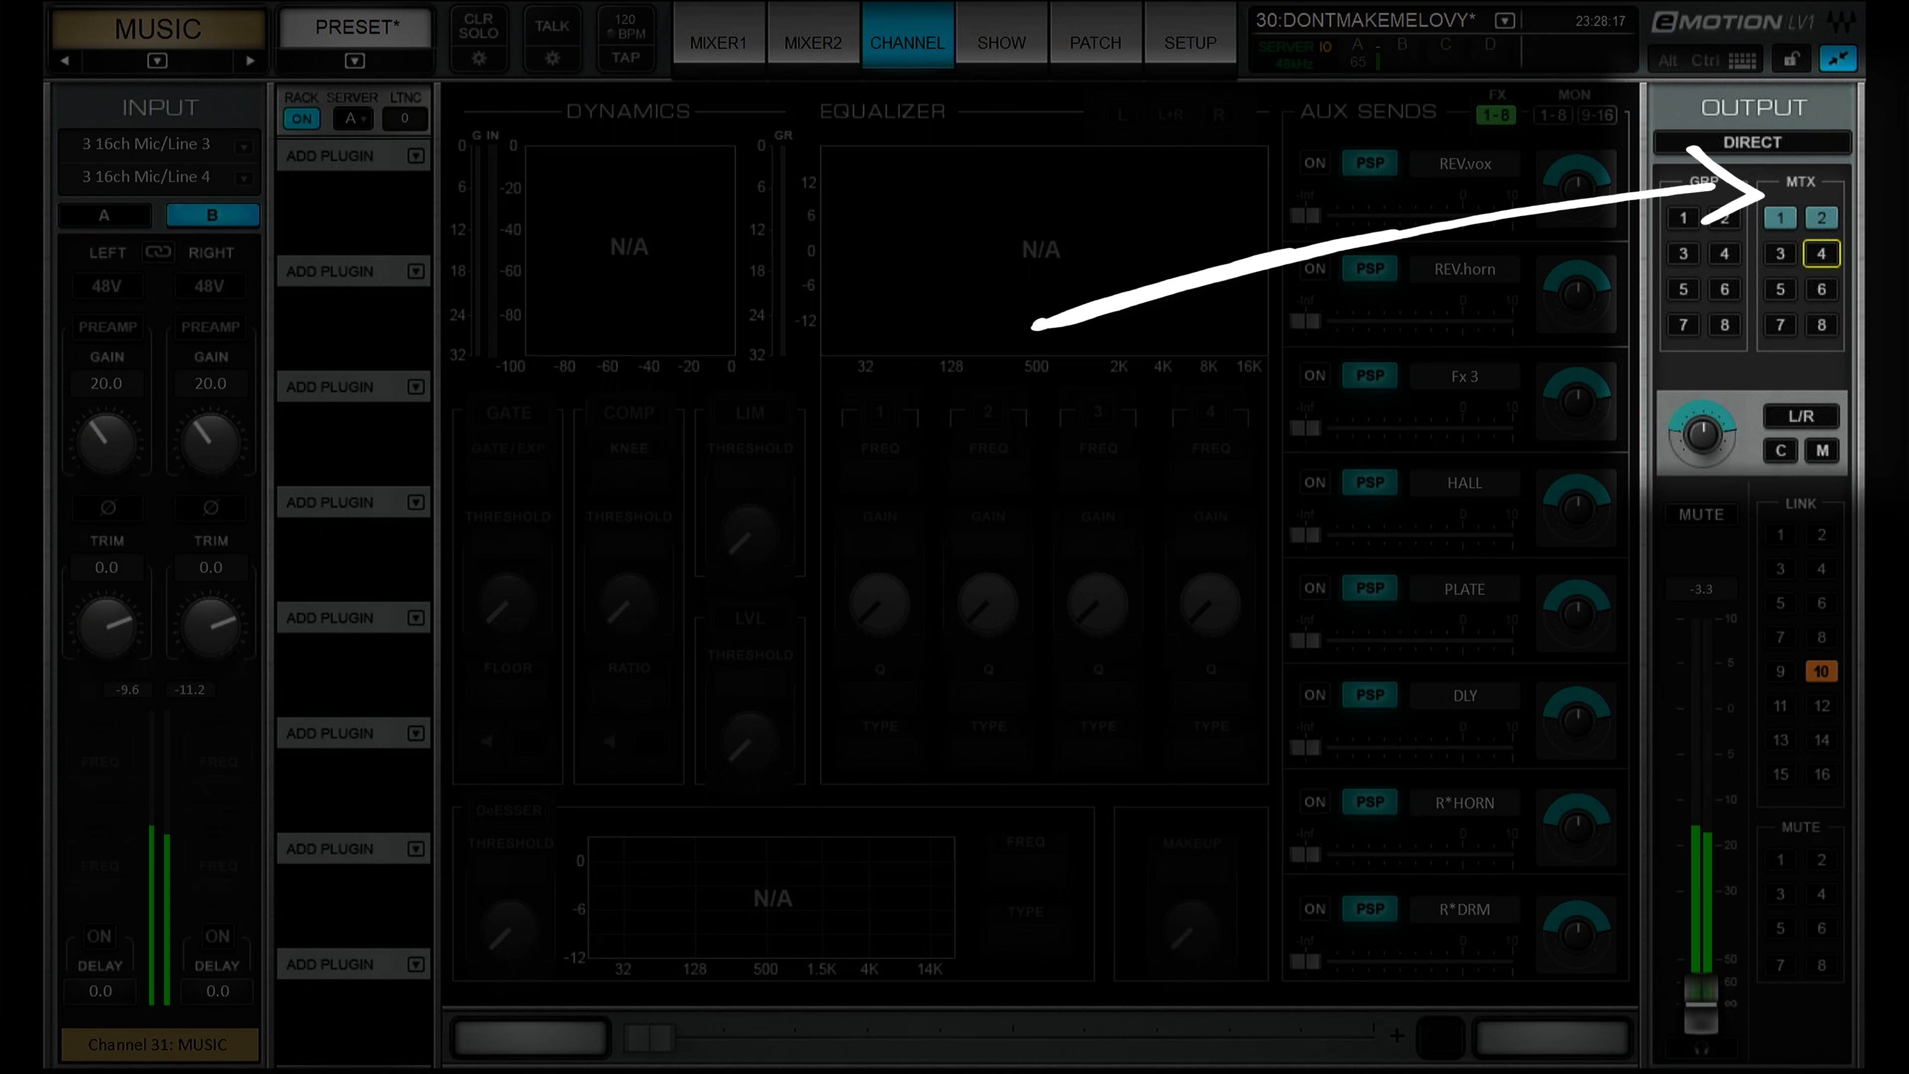
{"action": "left_click", "coordinate": [716, 43]}
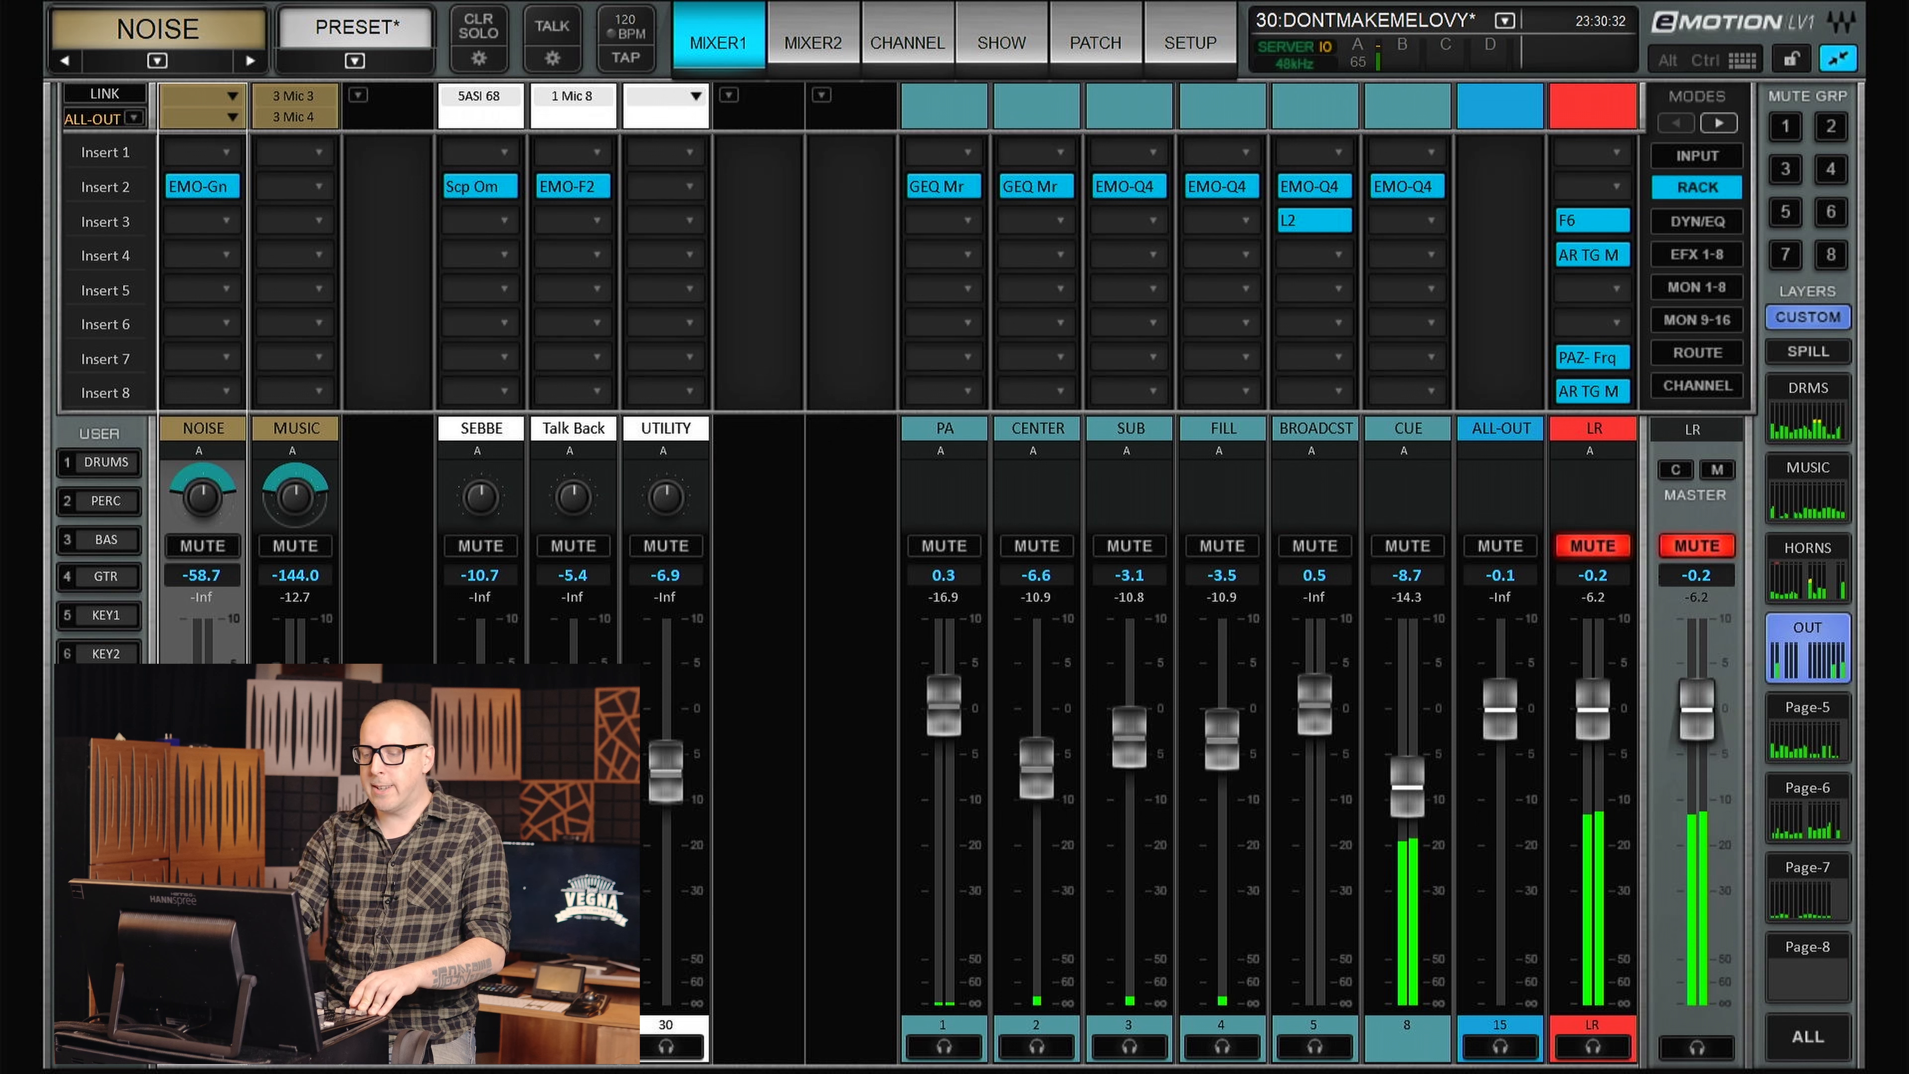
Mute PA, CENTER, SUB and FILL via the mute group and raise the NOISE fader to about -4.7.
{"action": "left_click", "coordinate": [942, 546]}
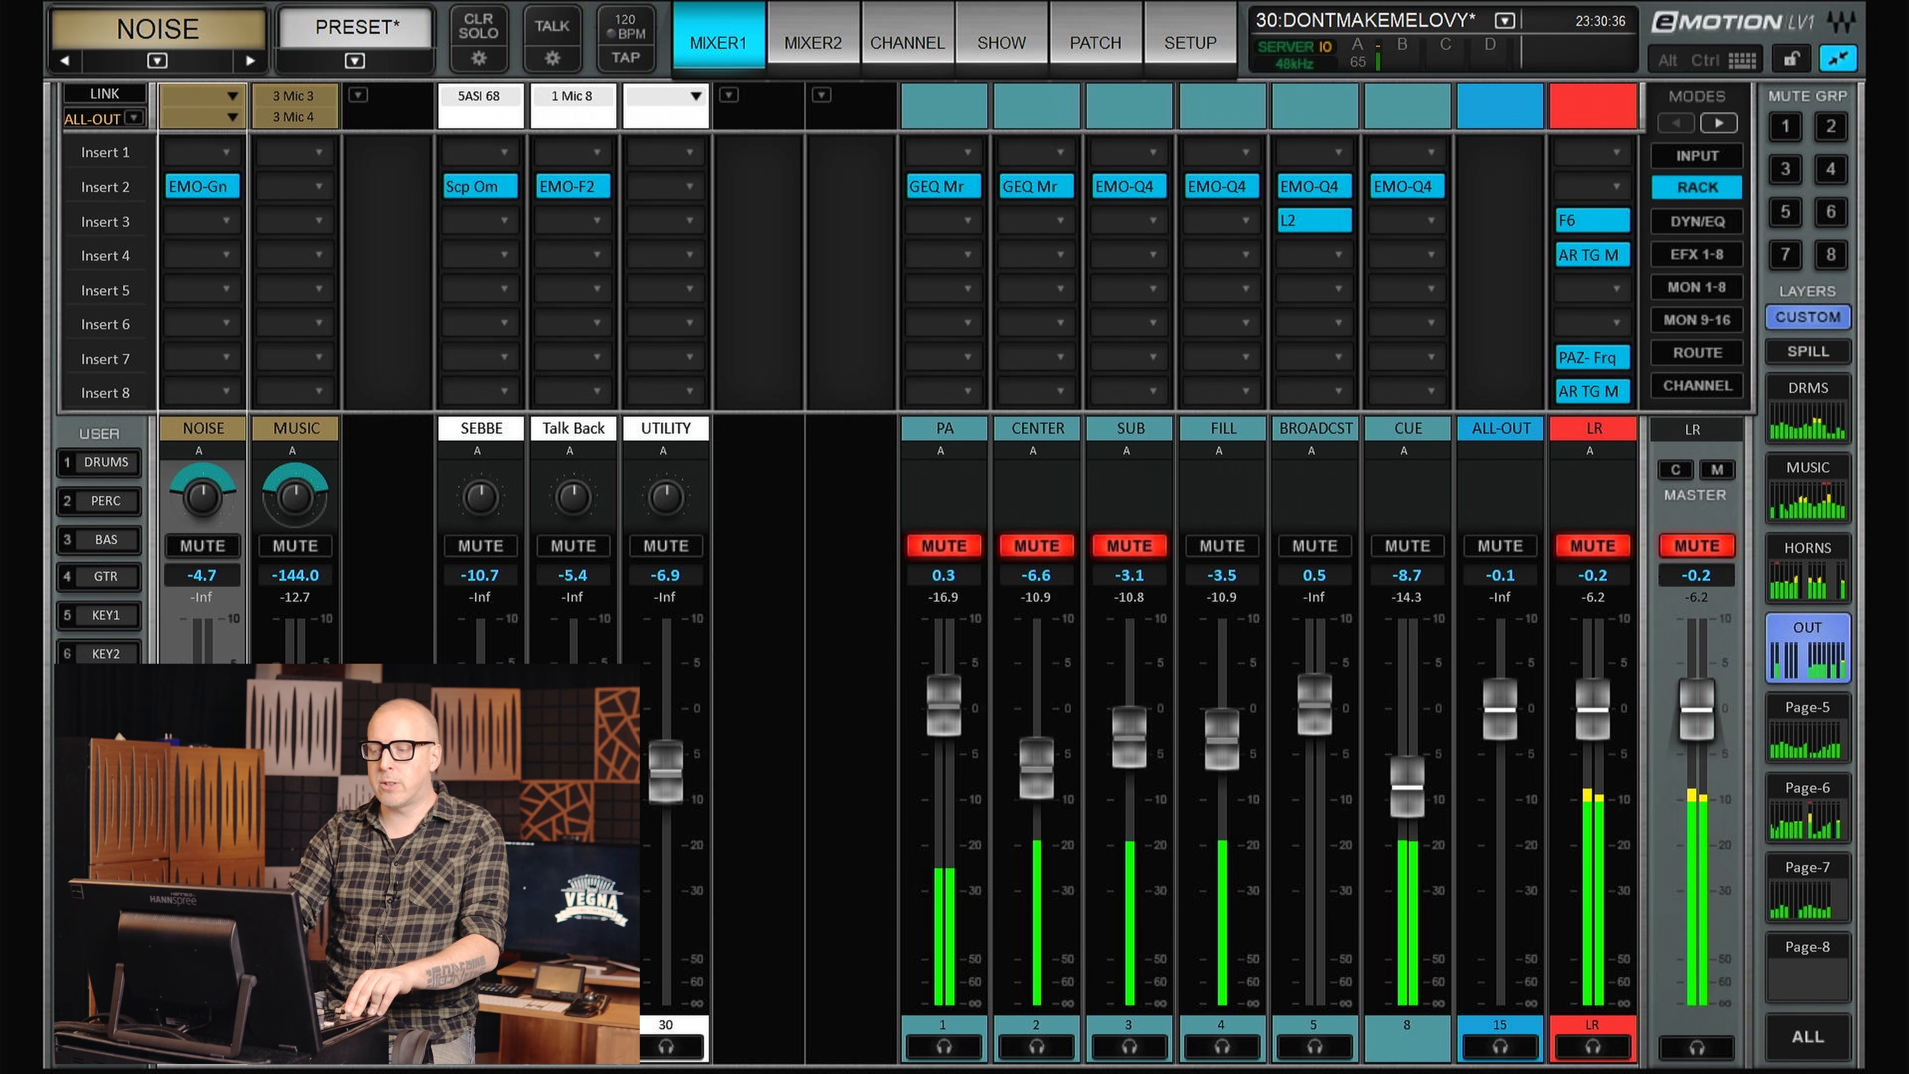
{"action": "left_click", "coordinate": [1220, 544]}
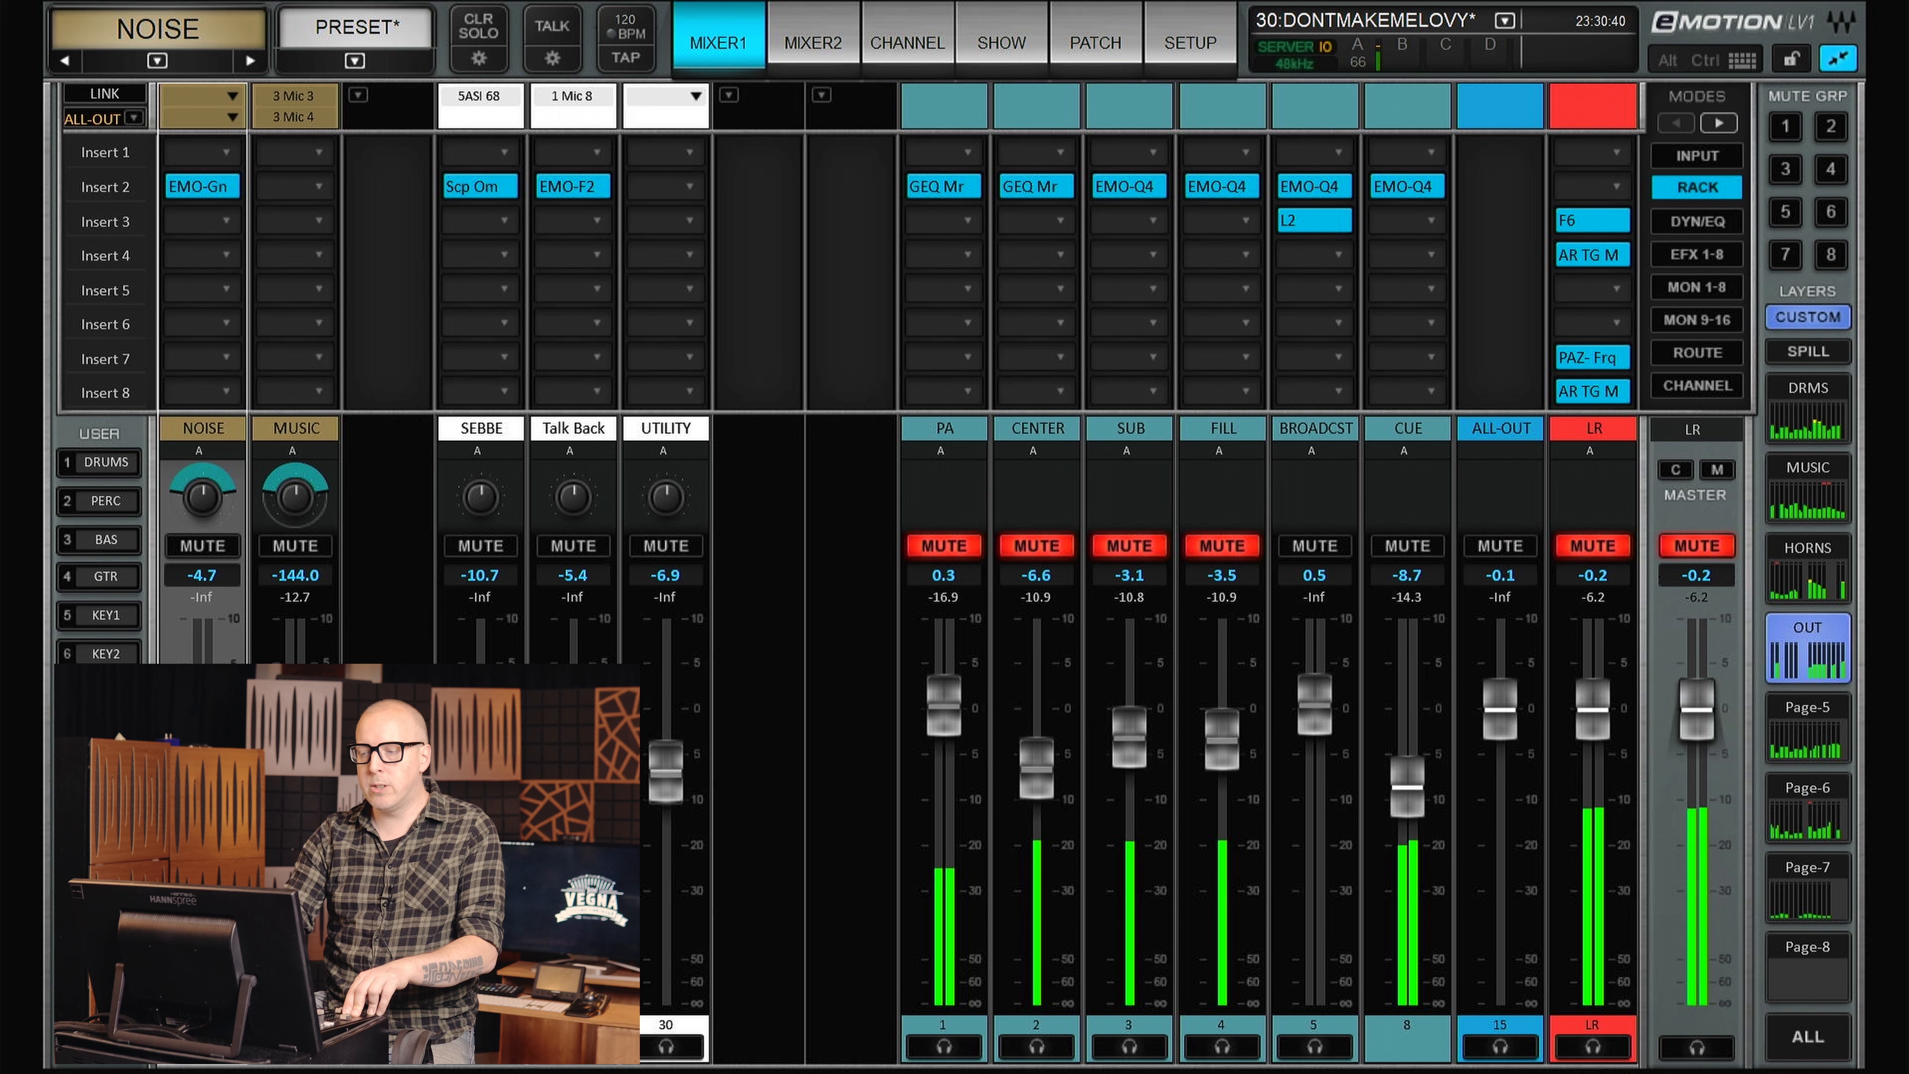
{"action": "left_click", "coordinate": [1126, 546]}
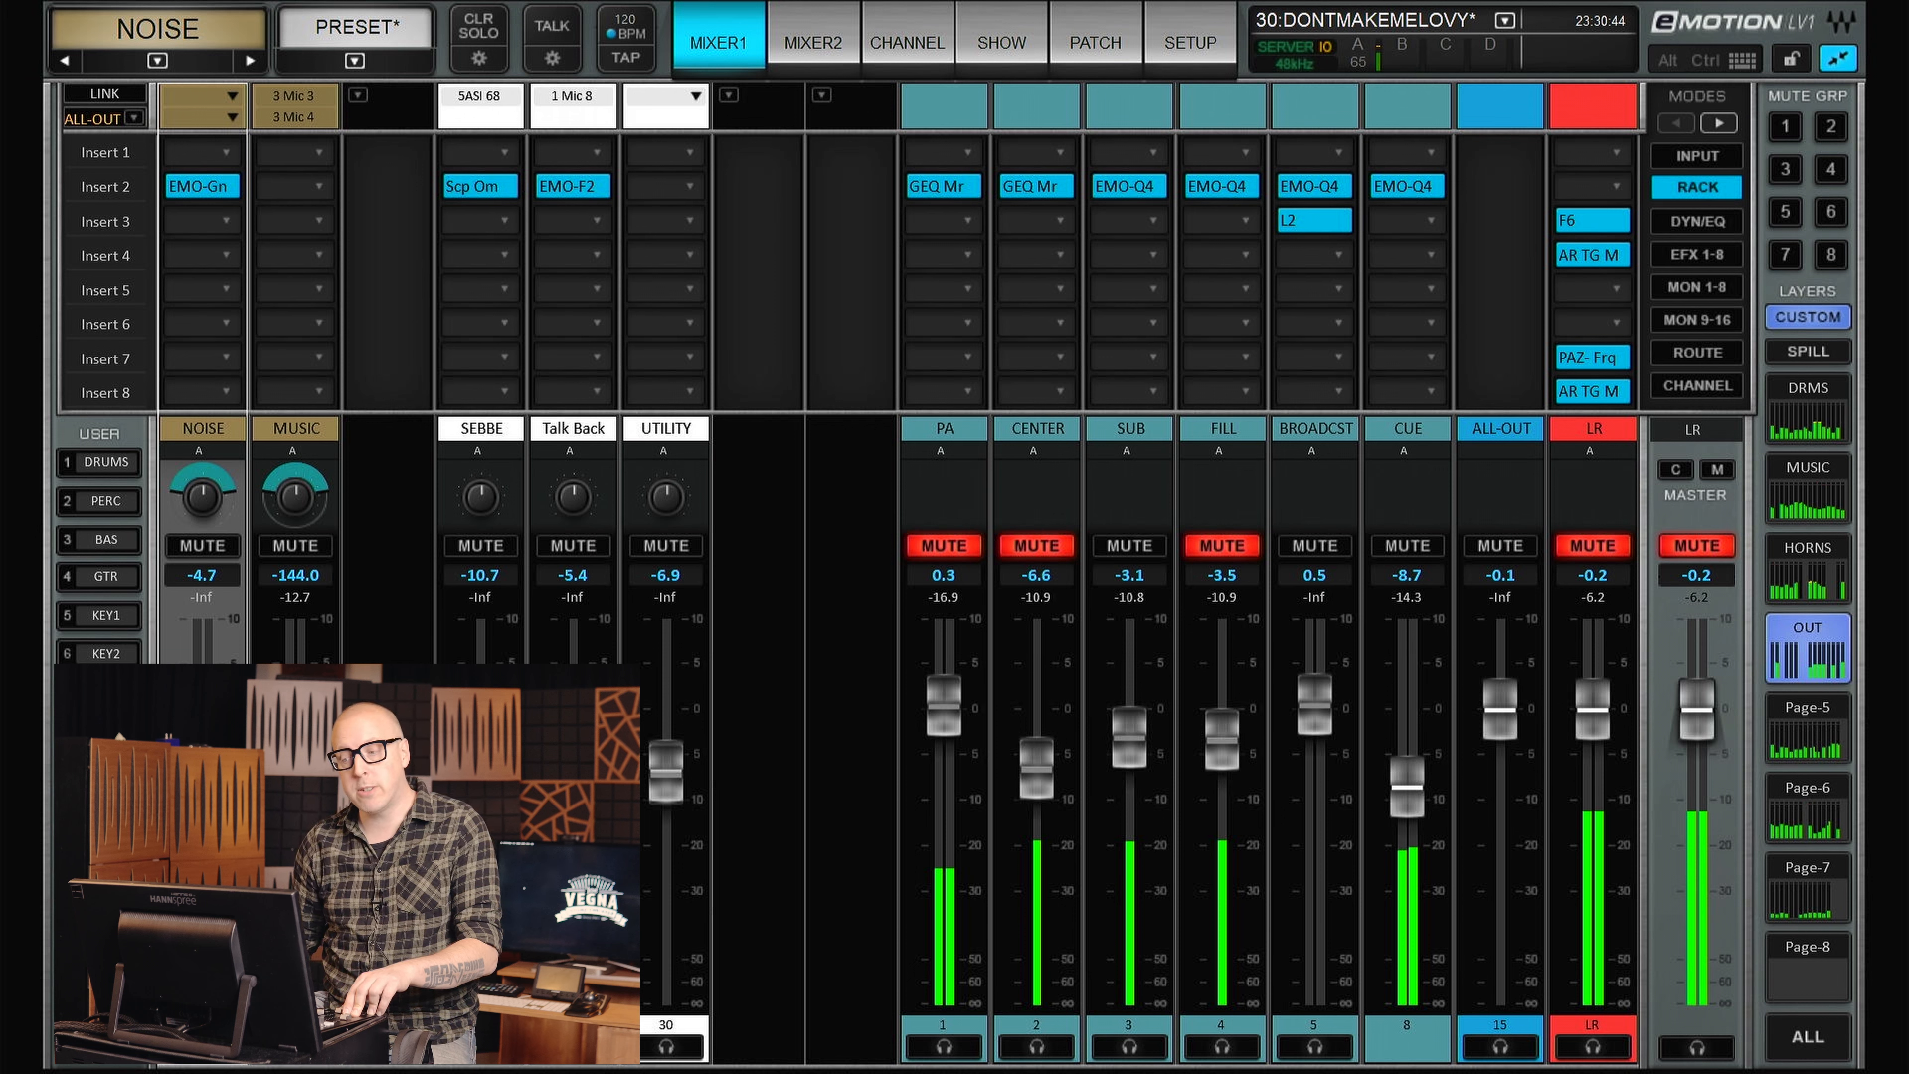
{"action": "left_click", "coordinate": [1128, 546]}
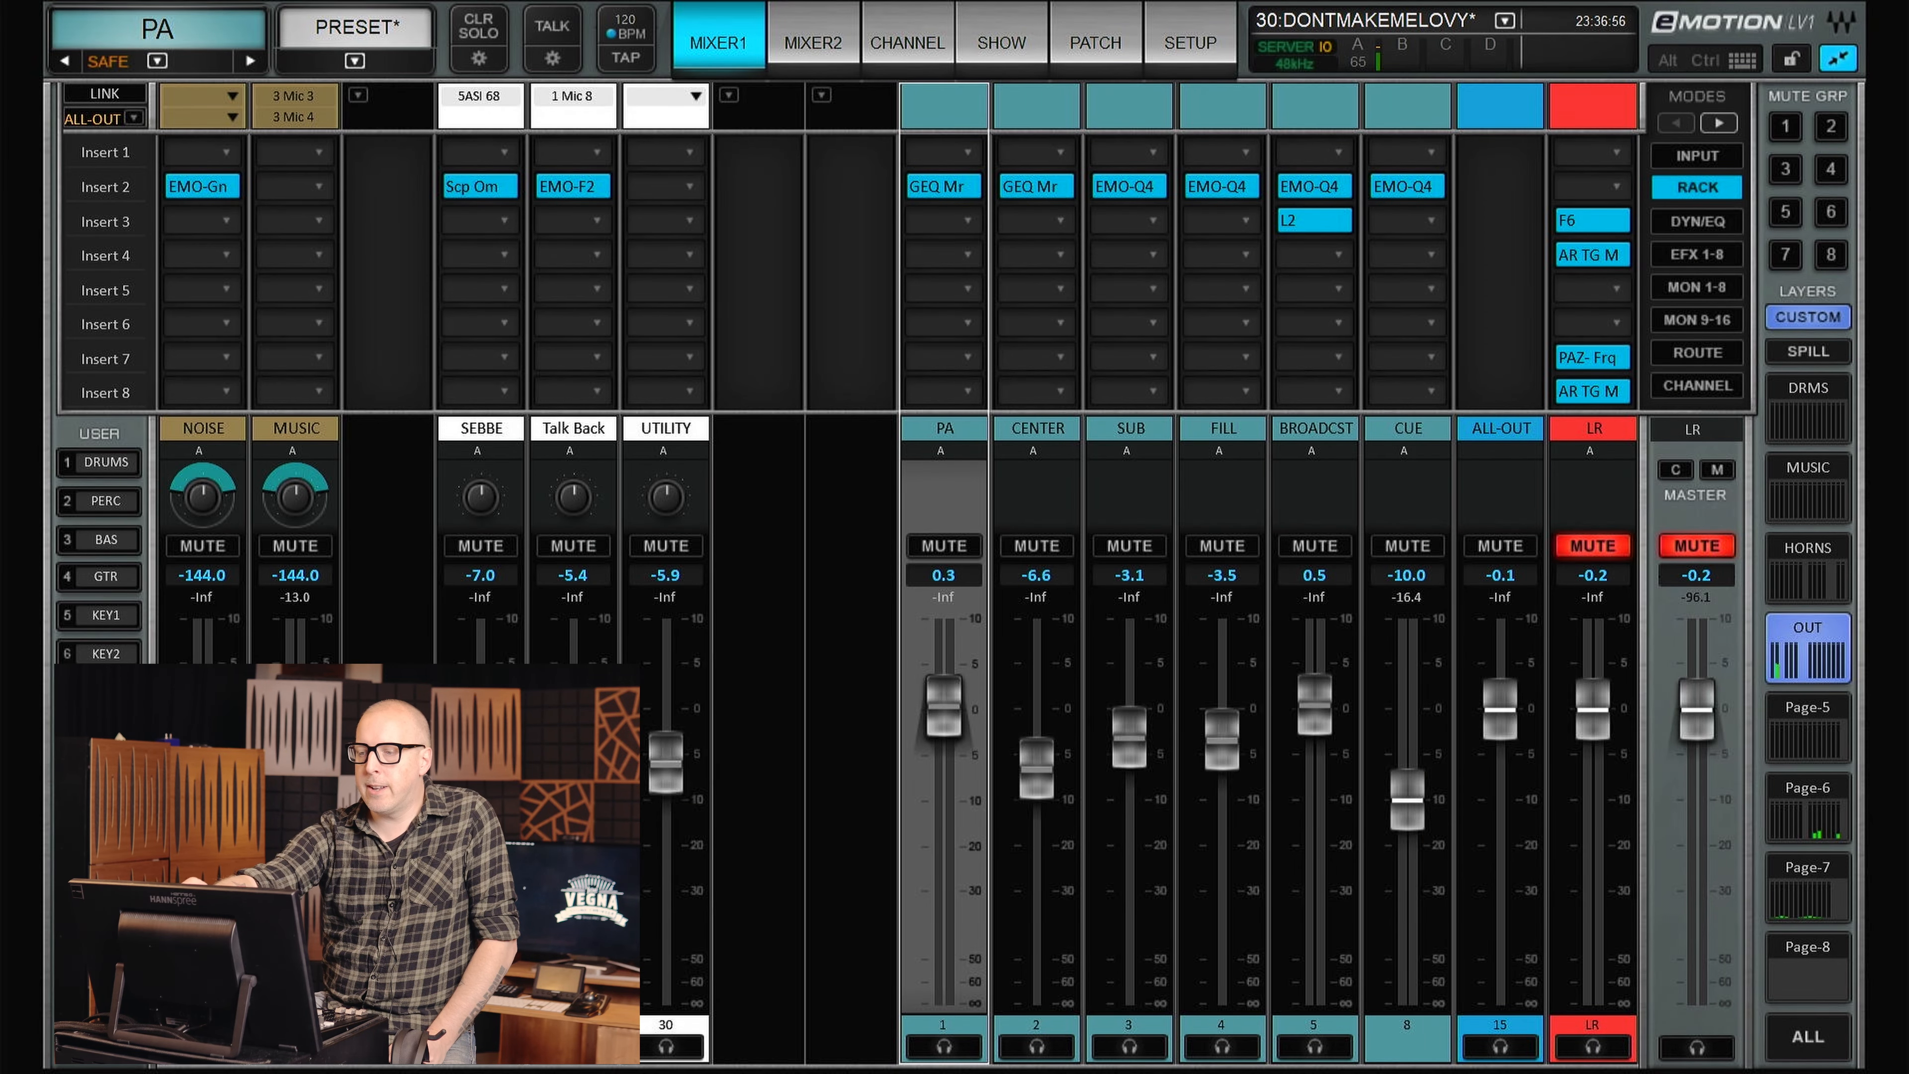
{"action": "left_click", "coordinate": [906, 42]}
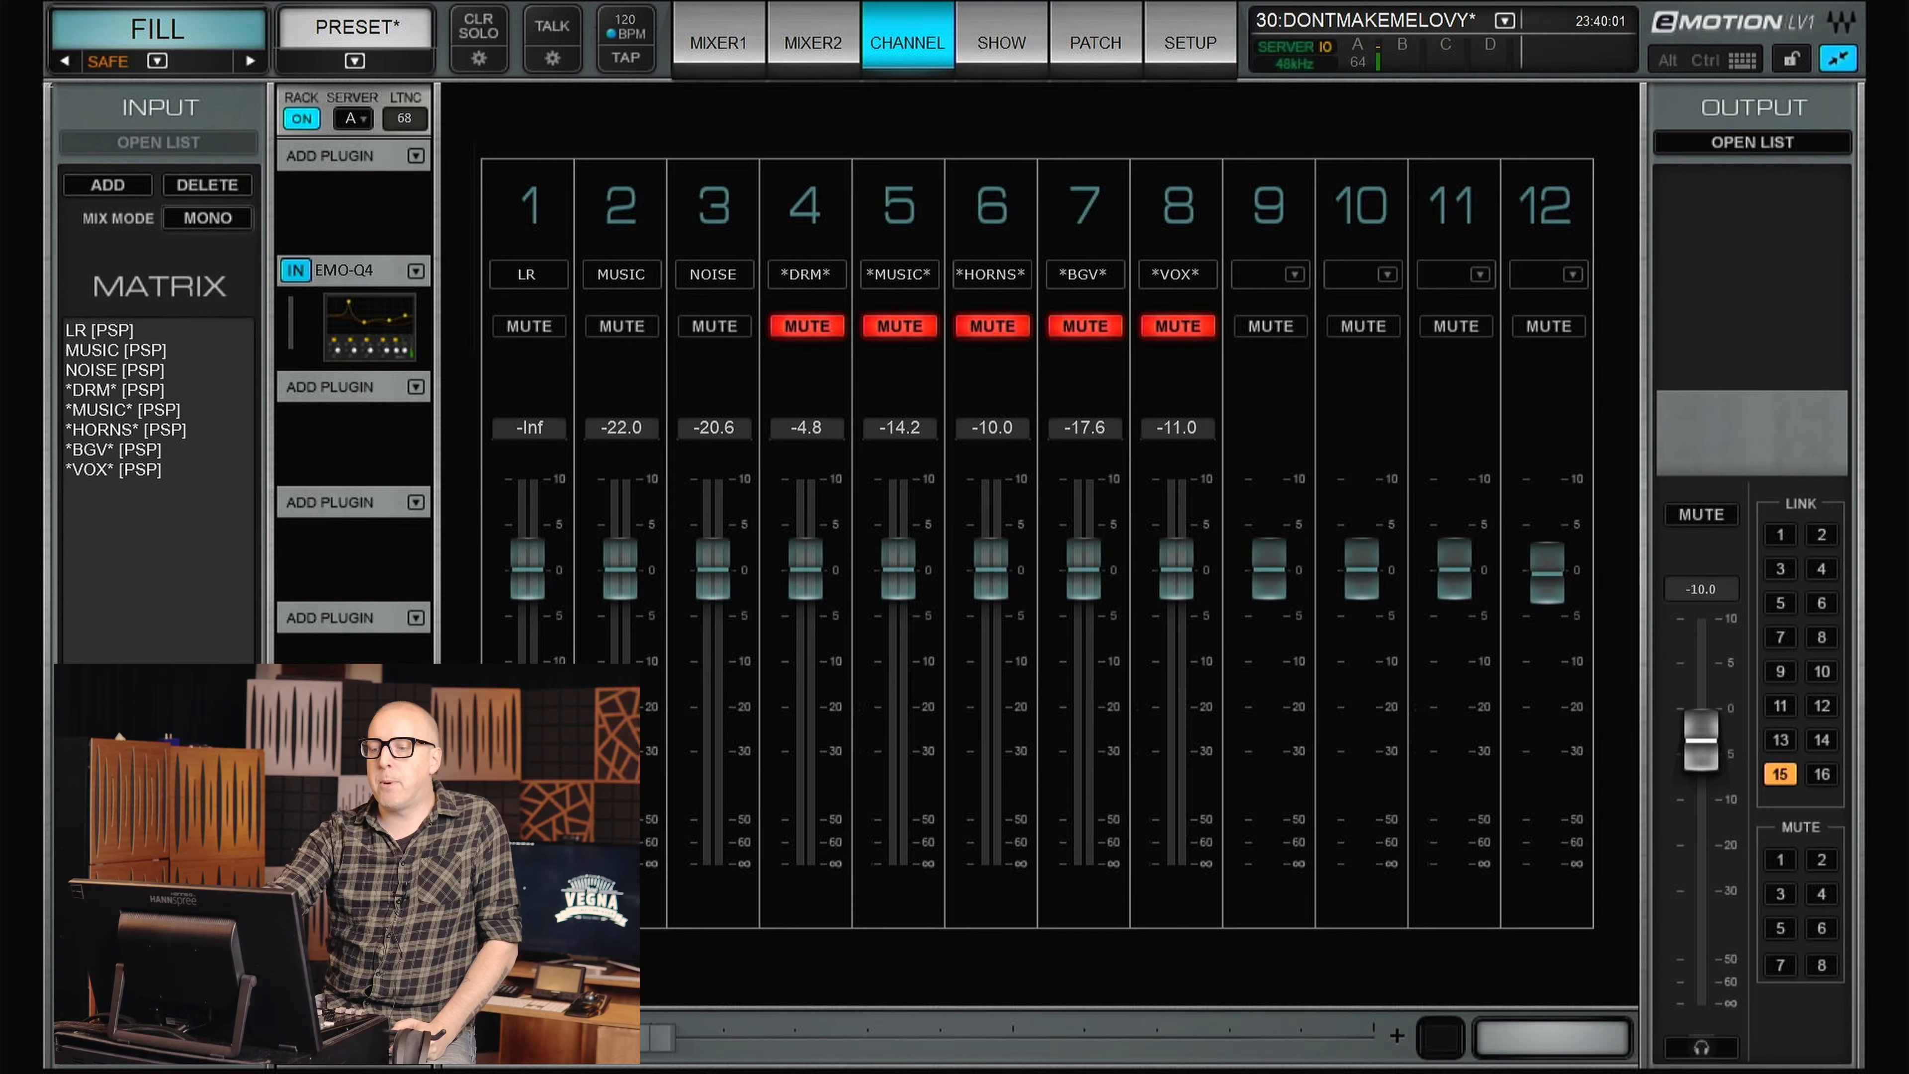
Mute FILL matrix input 1 (LR) and unmute inputs 5 (*MUSIC*) and 7 (*BGV*).
{"action": "left_click", "coordinate": [527, 325]}
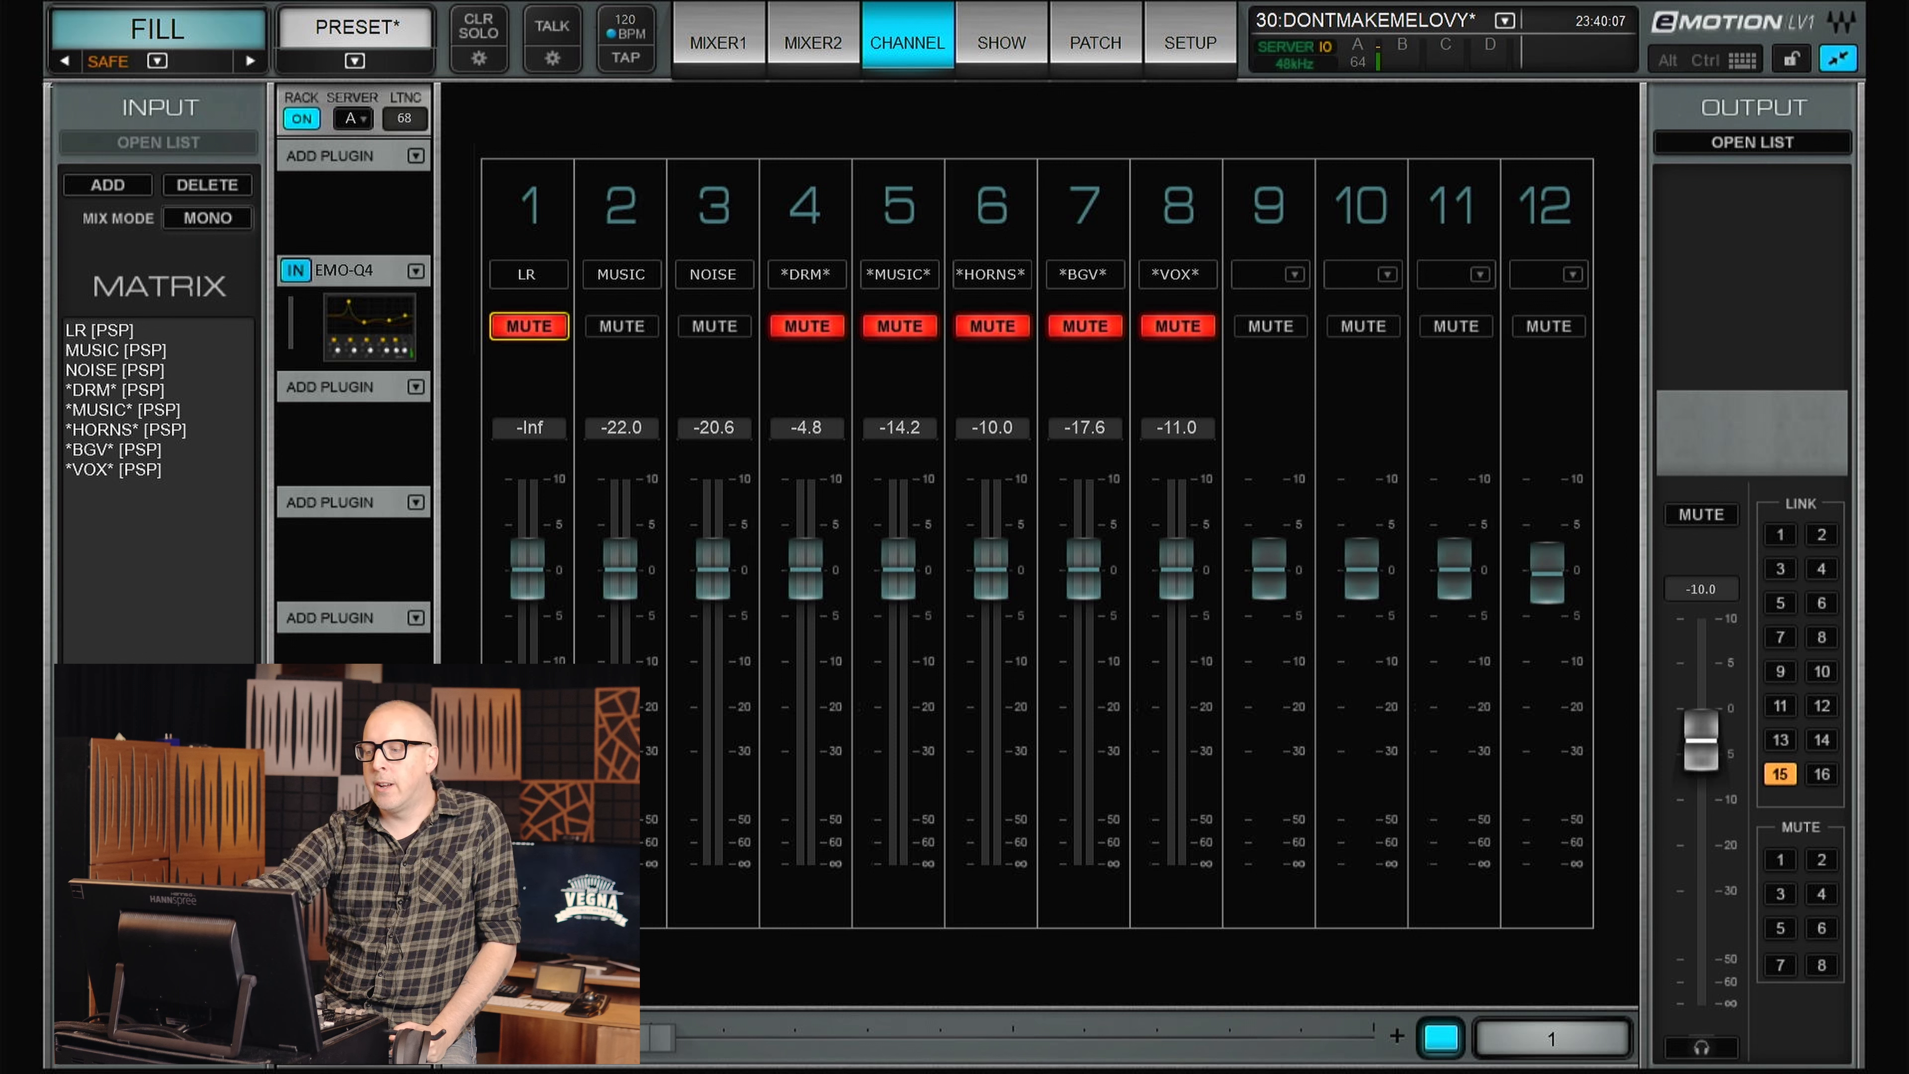
{"action": "left_click", "coordinate": [1083, 325]}
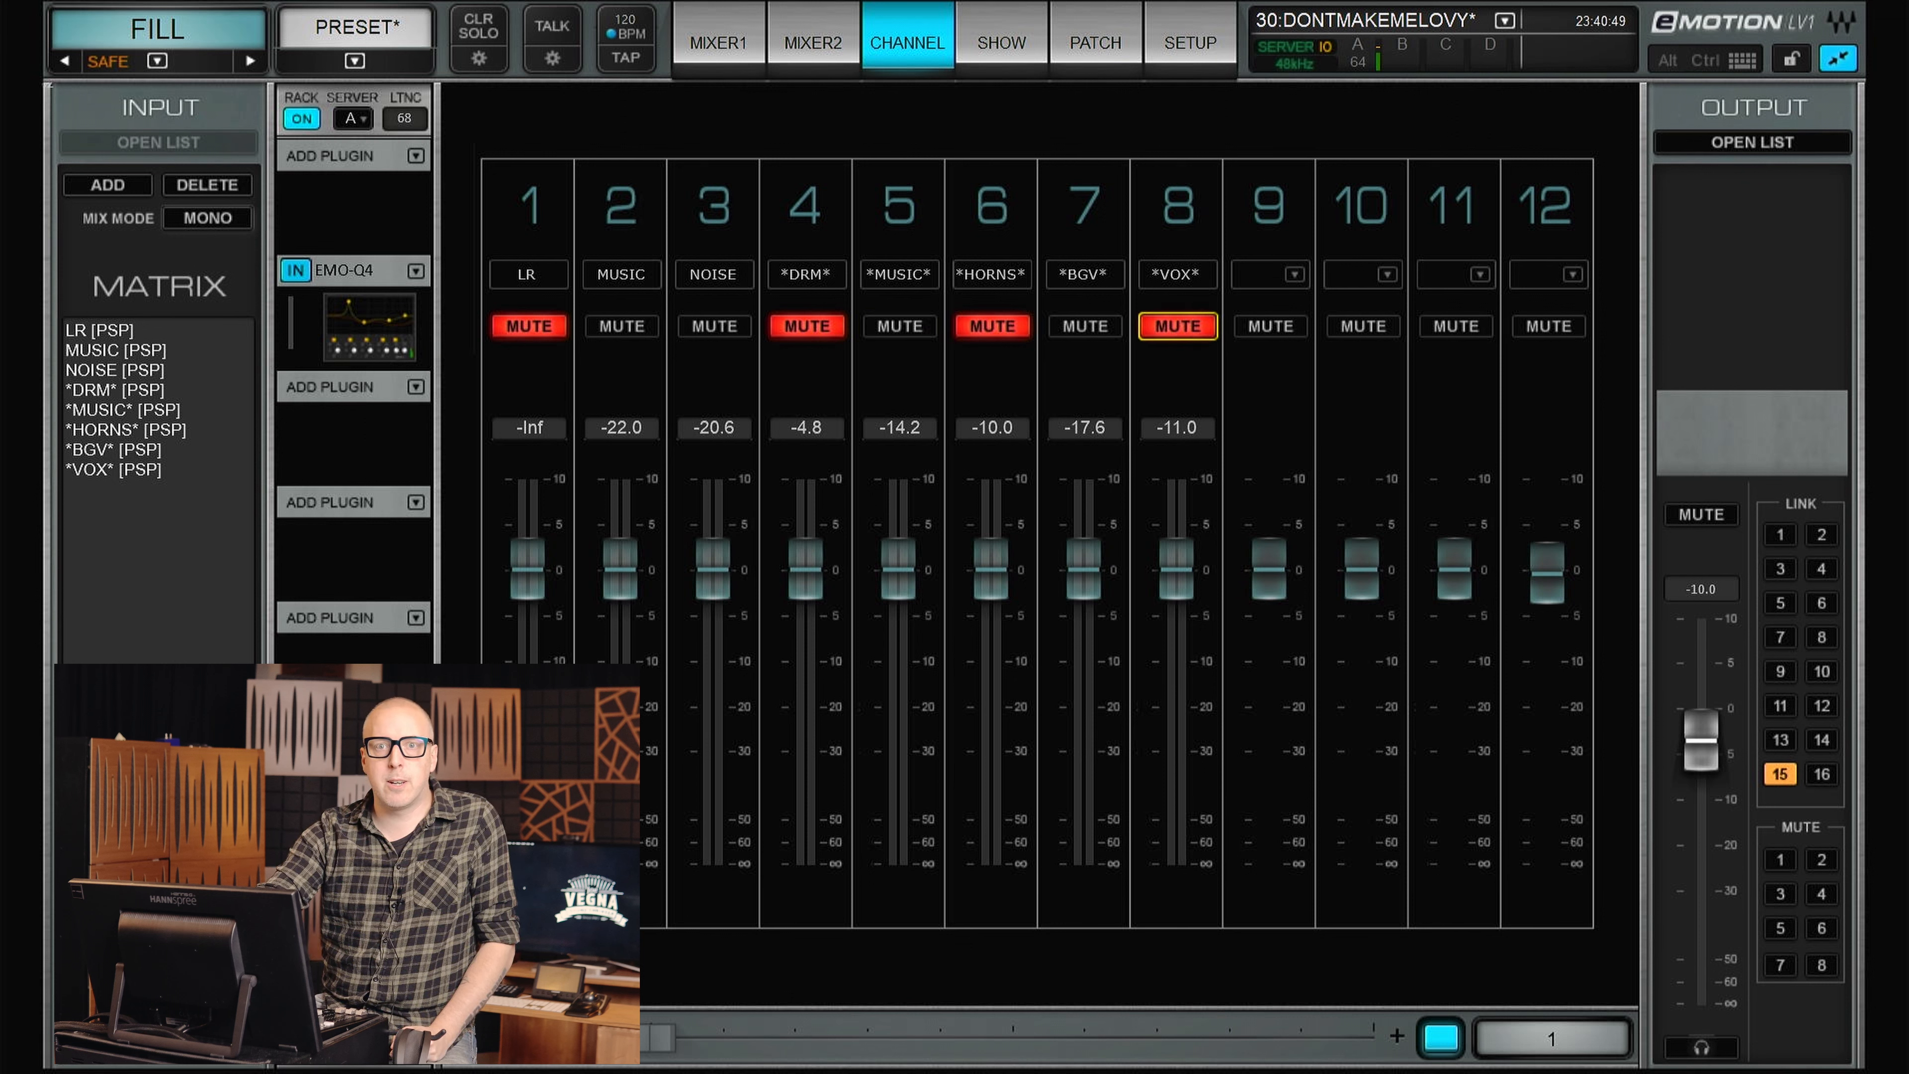
{"action": "left_click", "coordinate": [899, 326]}
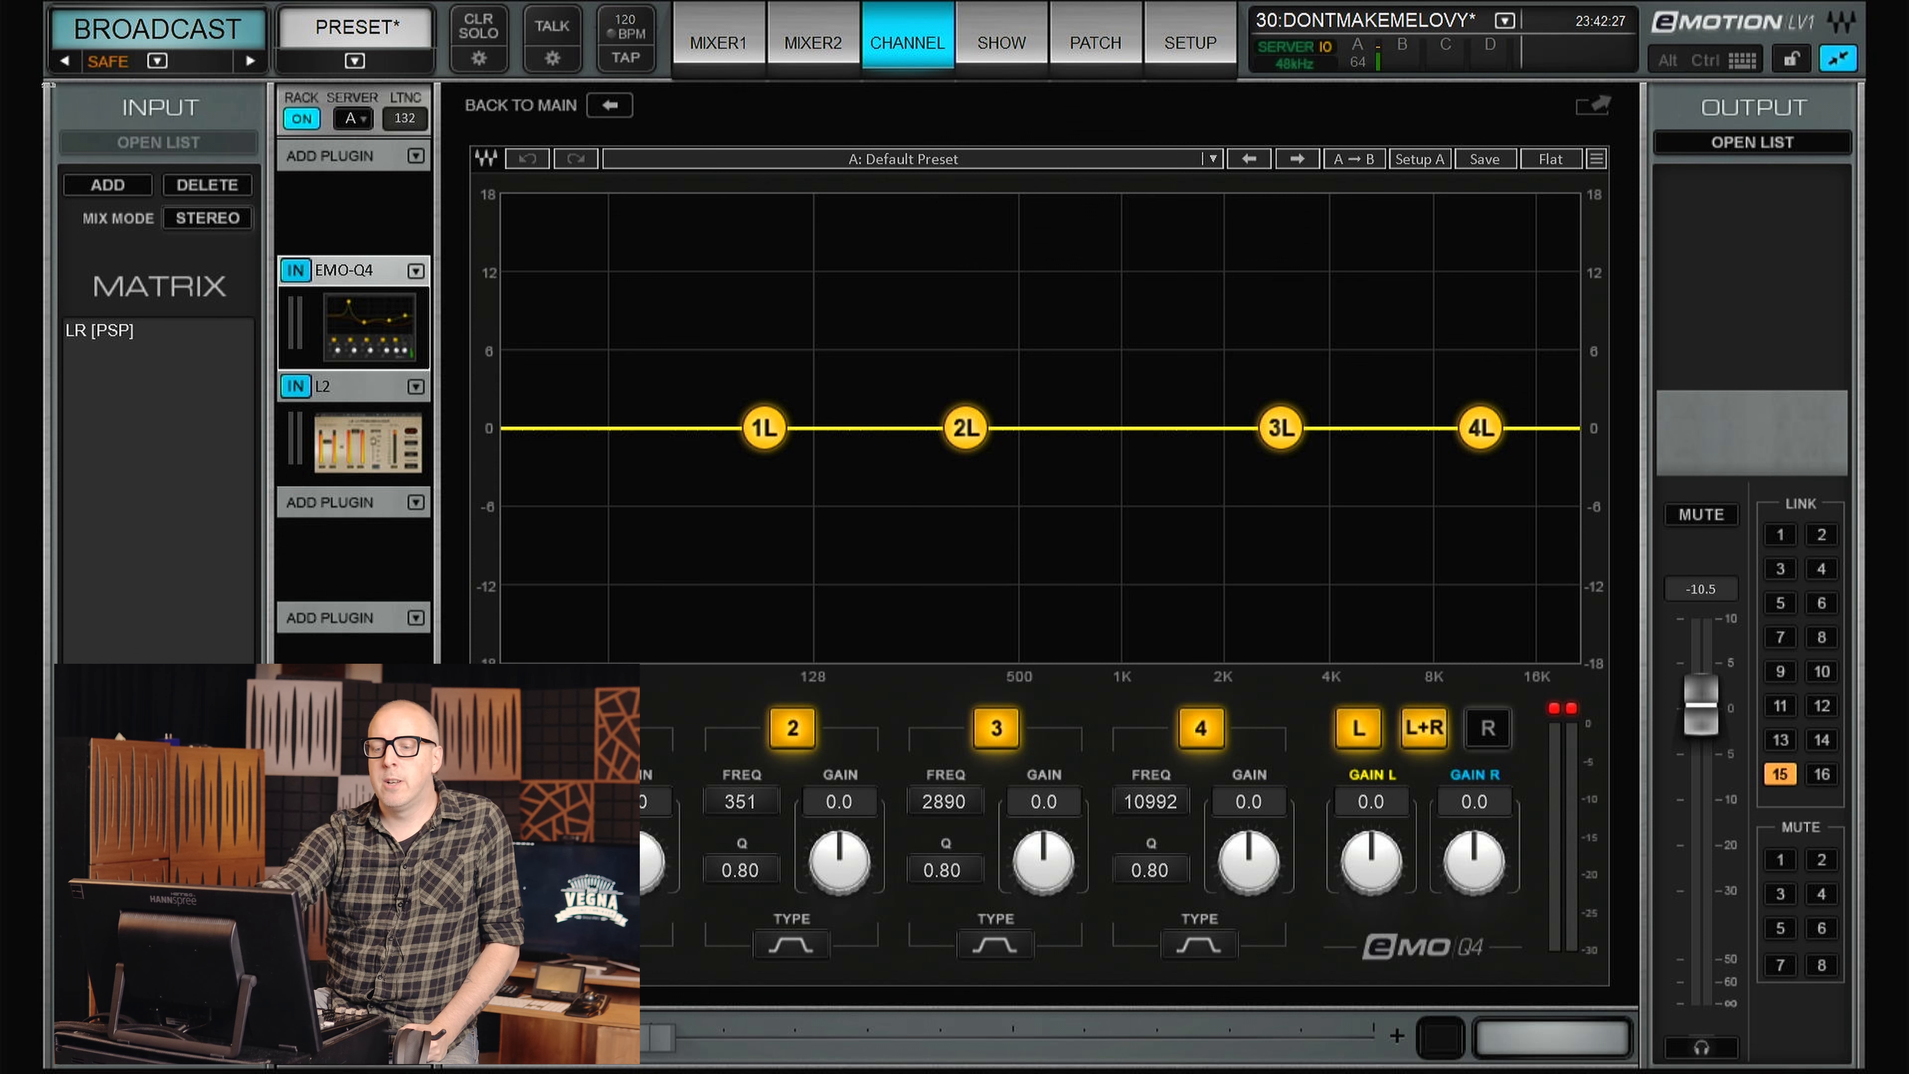
Select the BROADCAST matrix and bring up its EMO-Q4 equaliser editor.
{"action": "left_click", "coordinate": [351, 438]}
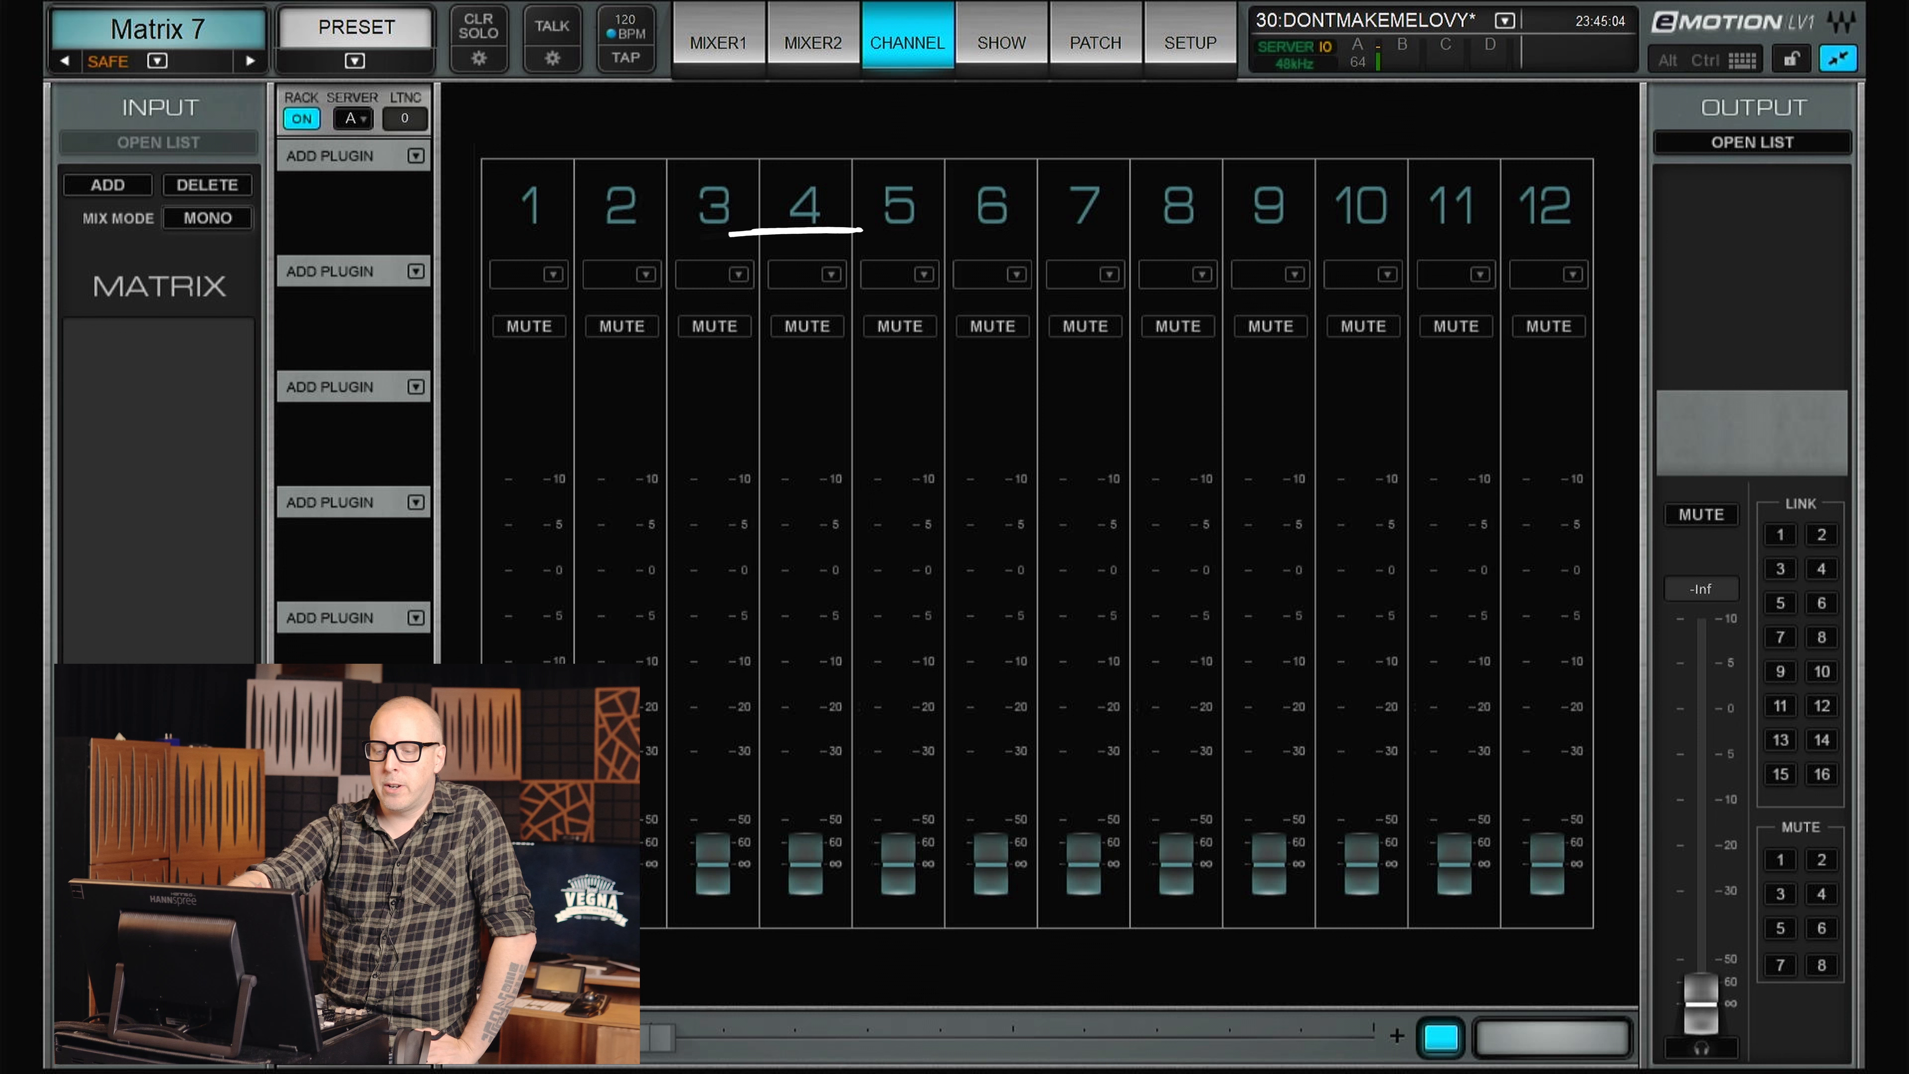
Feed Matrix 7 input 1 from the full post-pan LR mix.
{"action": "left_click", "coordinate": [527, 273]}
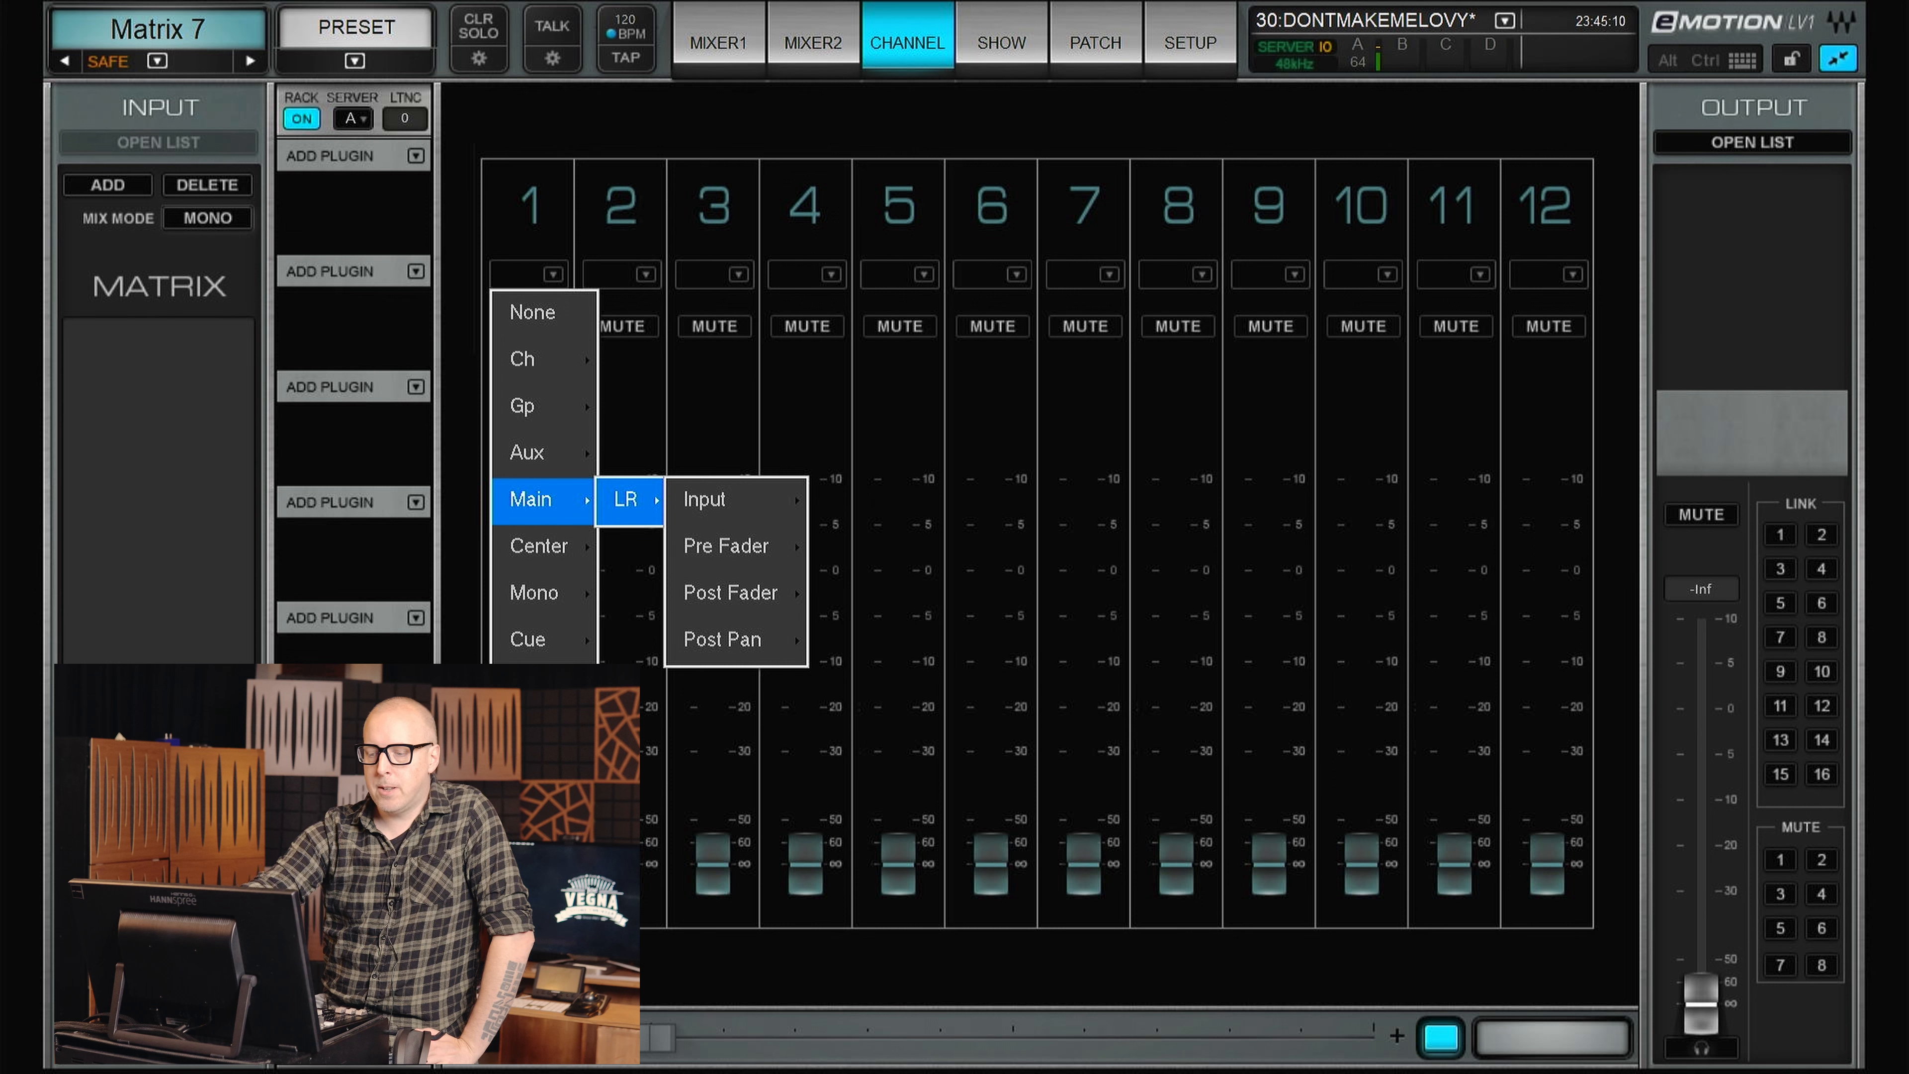
{"action": "mouse_move", "coordinate": [721, 639]}
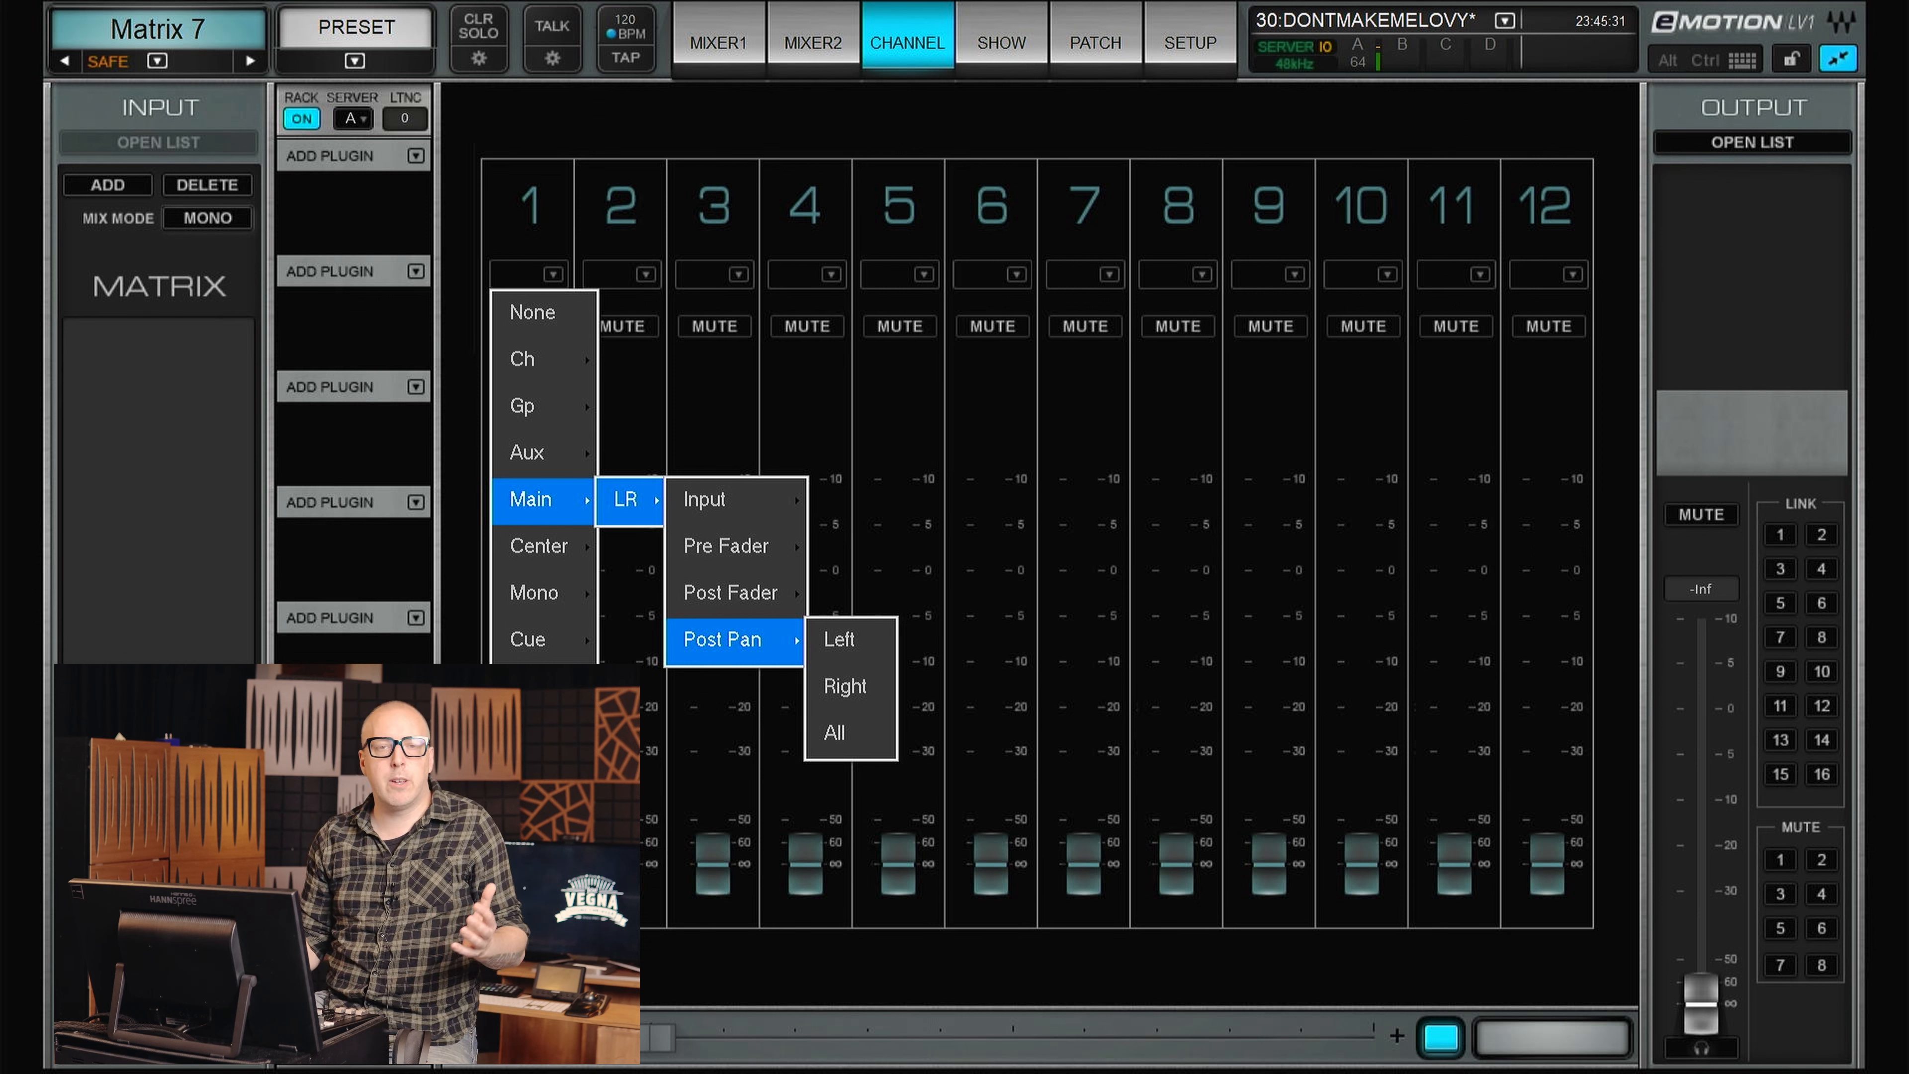
{"action": "left_click", "coordinate": [833, 732]}
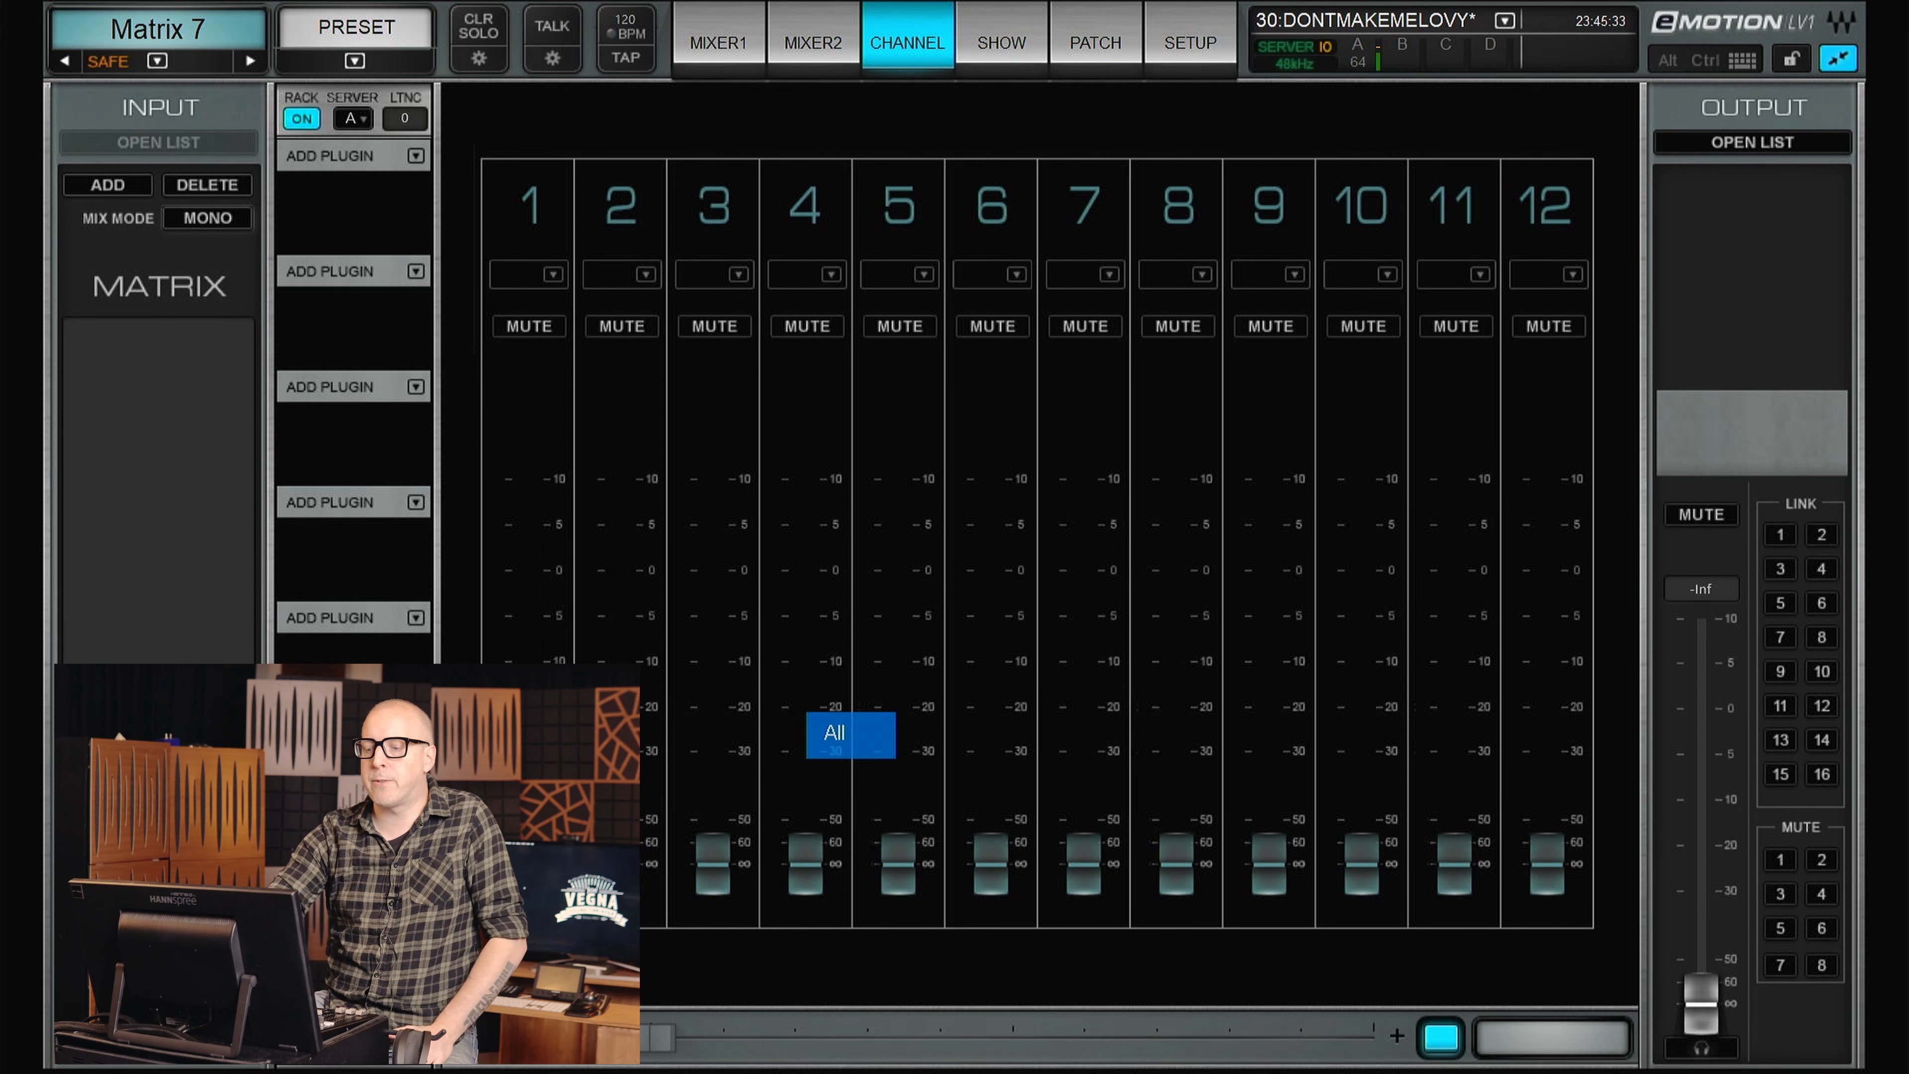
{"action": "left_click", "coordinate": [647, 274]}
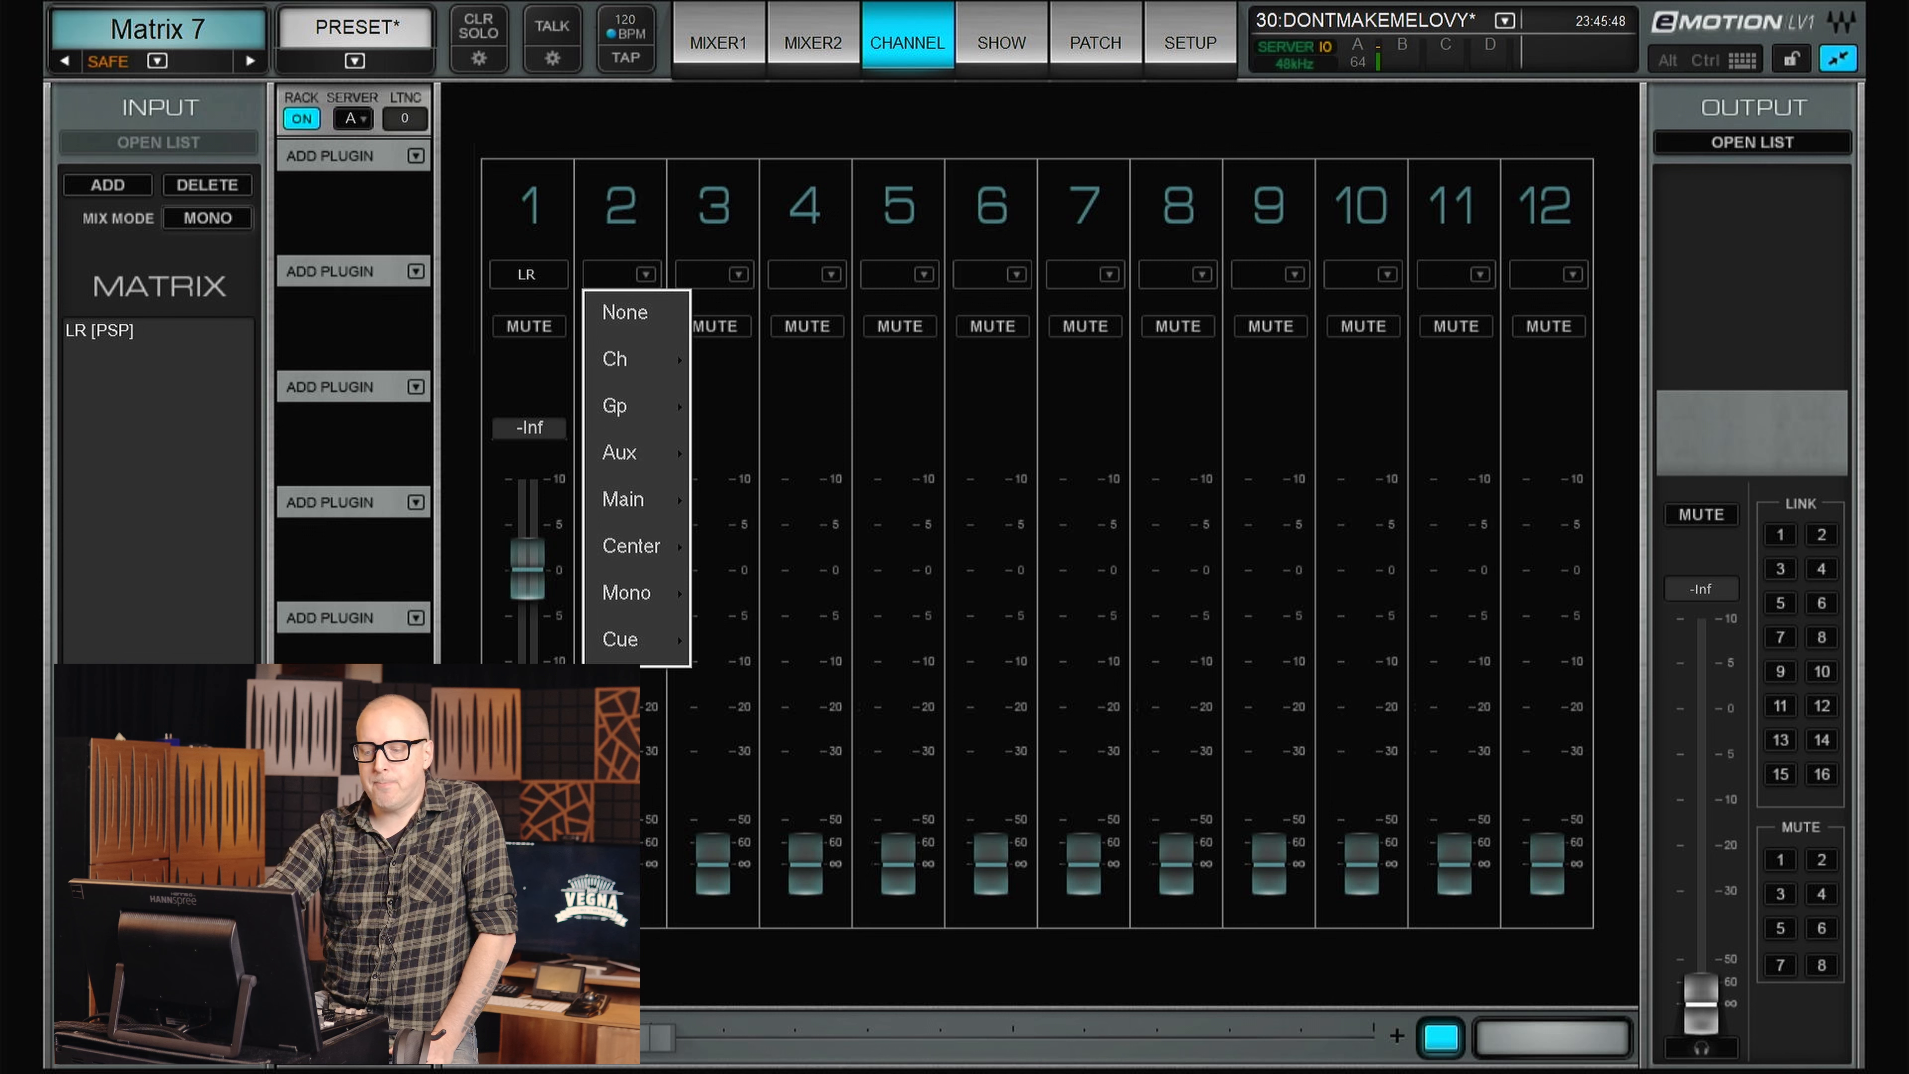
Send the MUSIC channel post-fader into Matrix 7 input 2.
{"action": "left_click", "coordinate": [613, 359]}
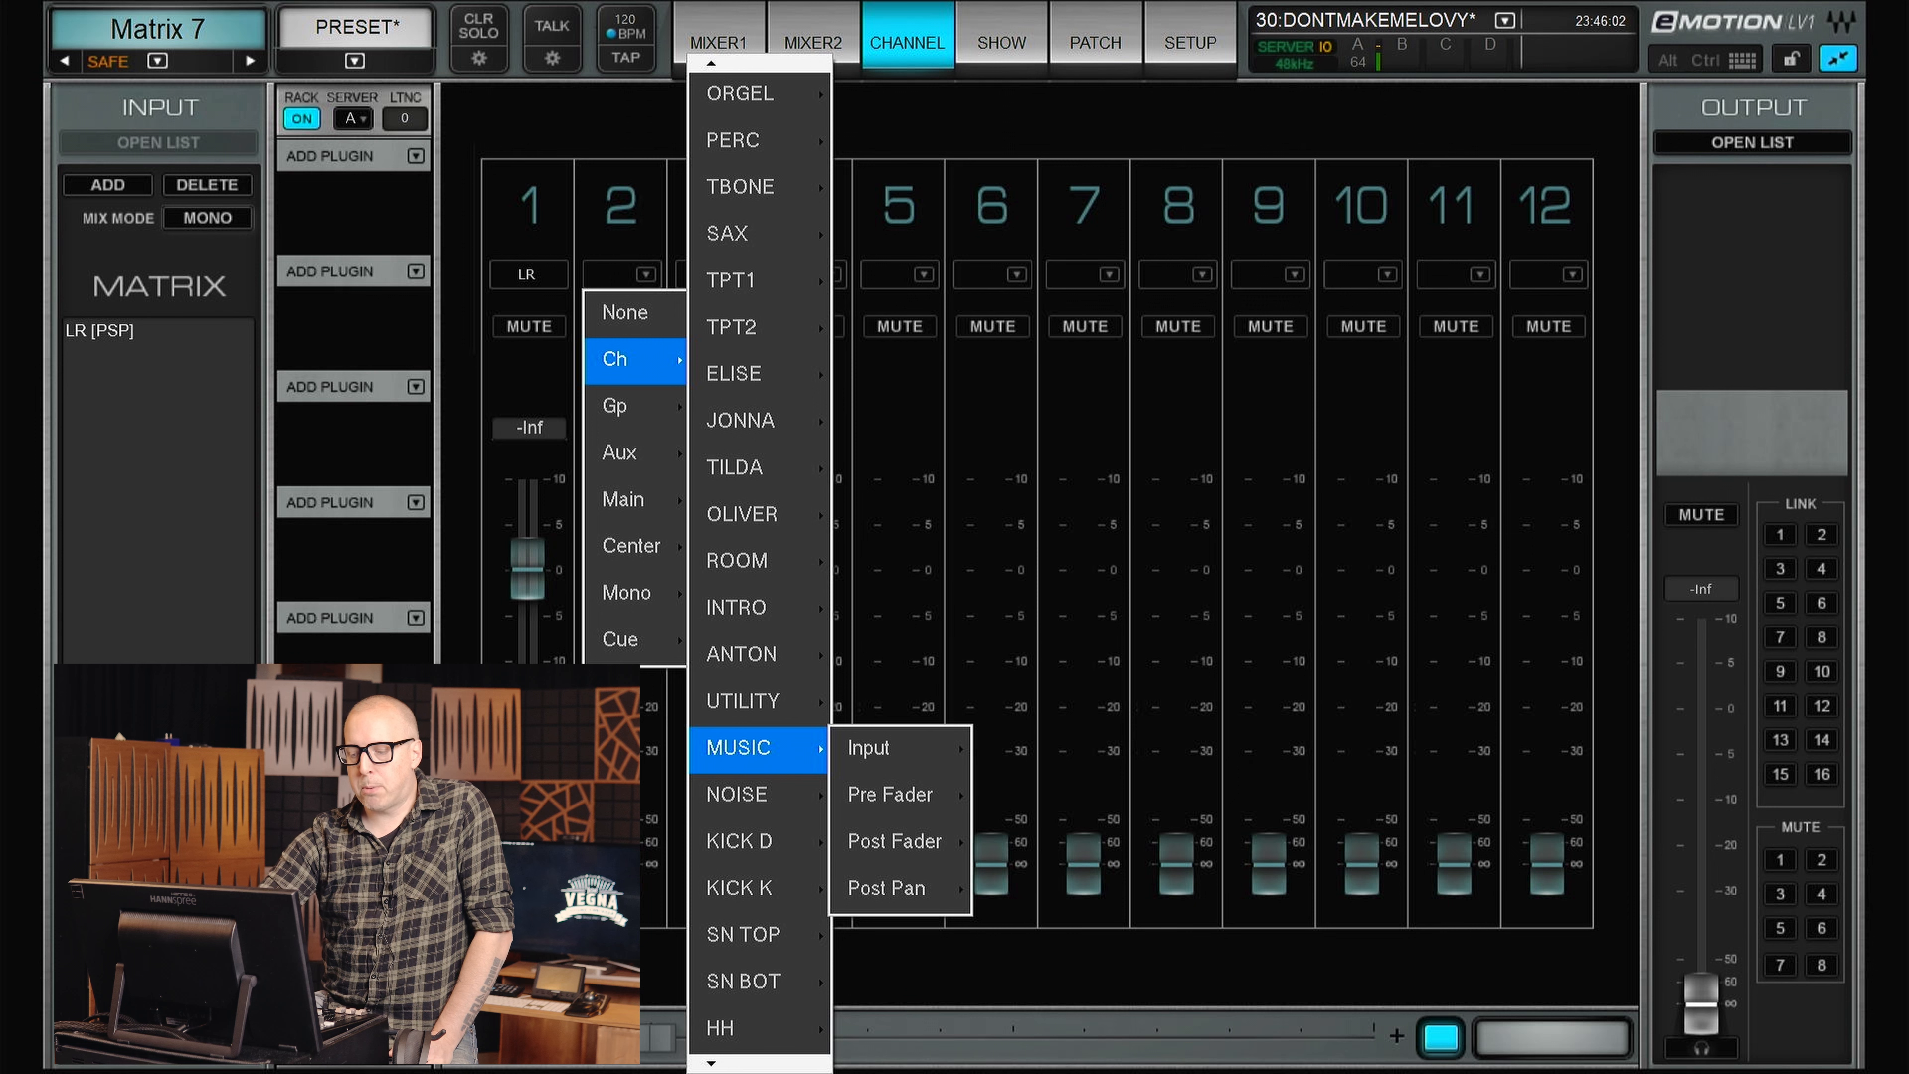
{"action": "left_click", "coordinate": [888, 888]}
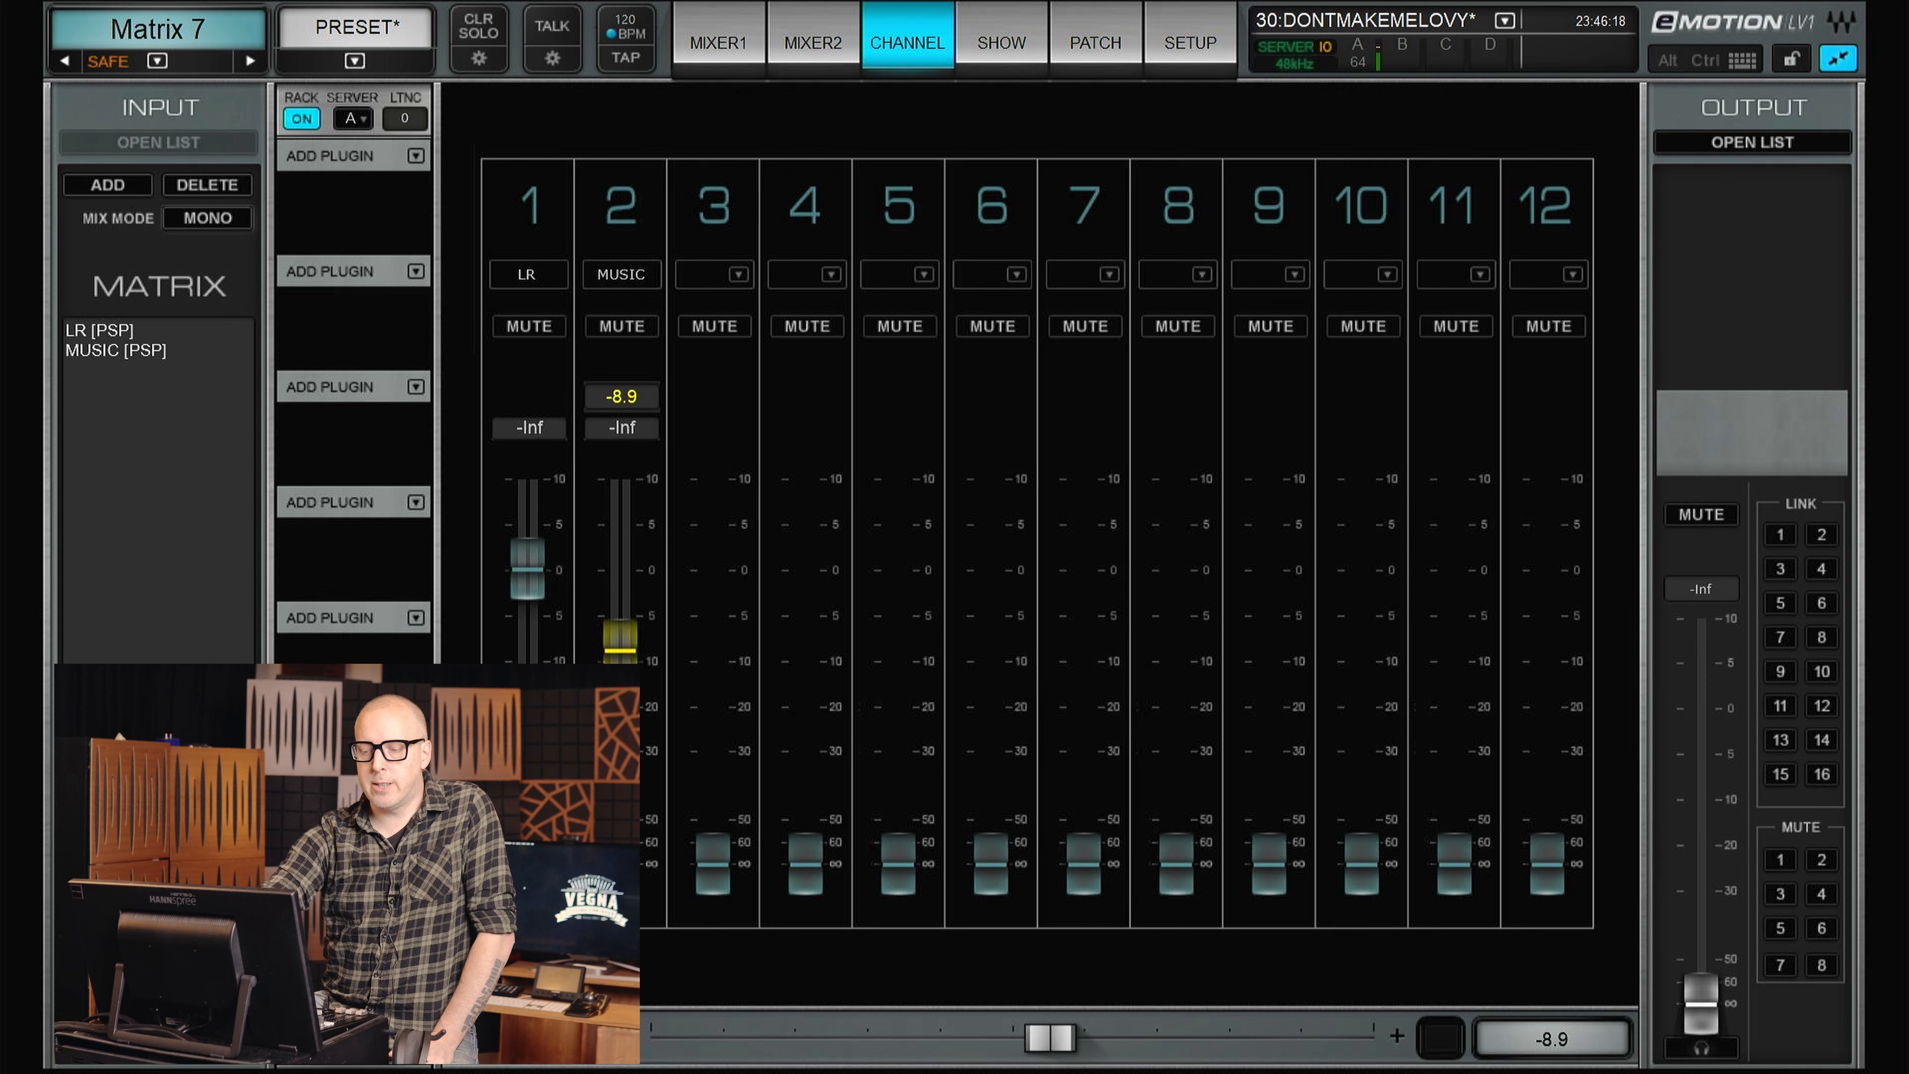
{"action": "left_click", "coordinate": [730, 273]}
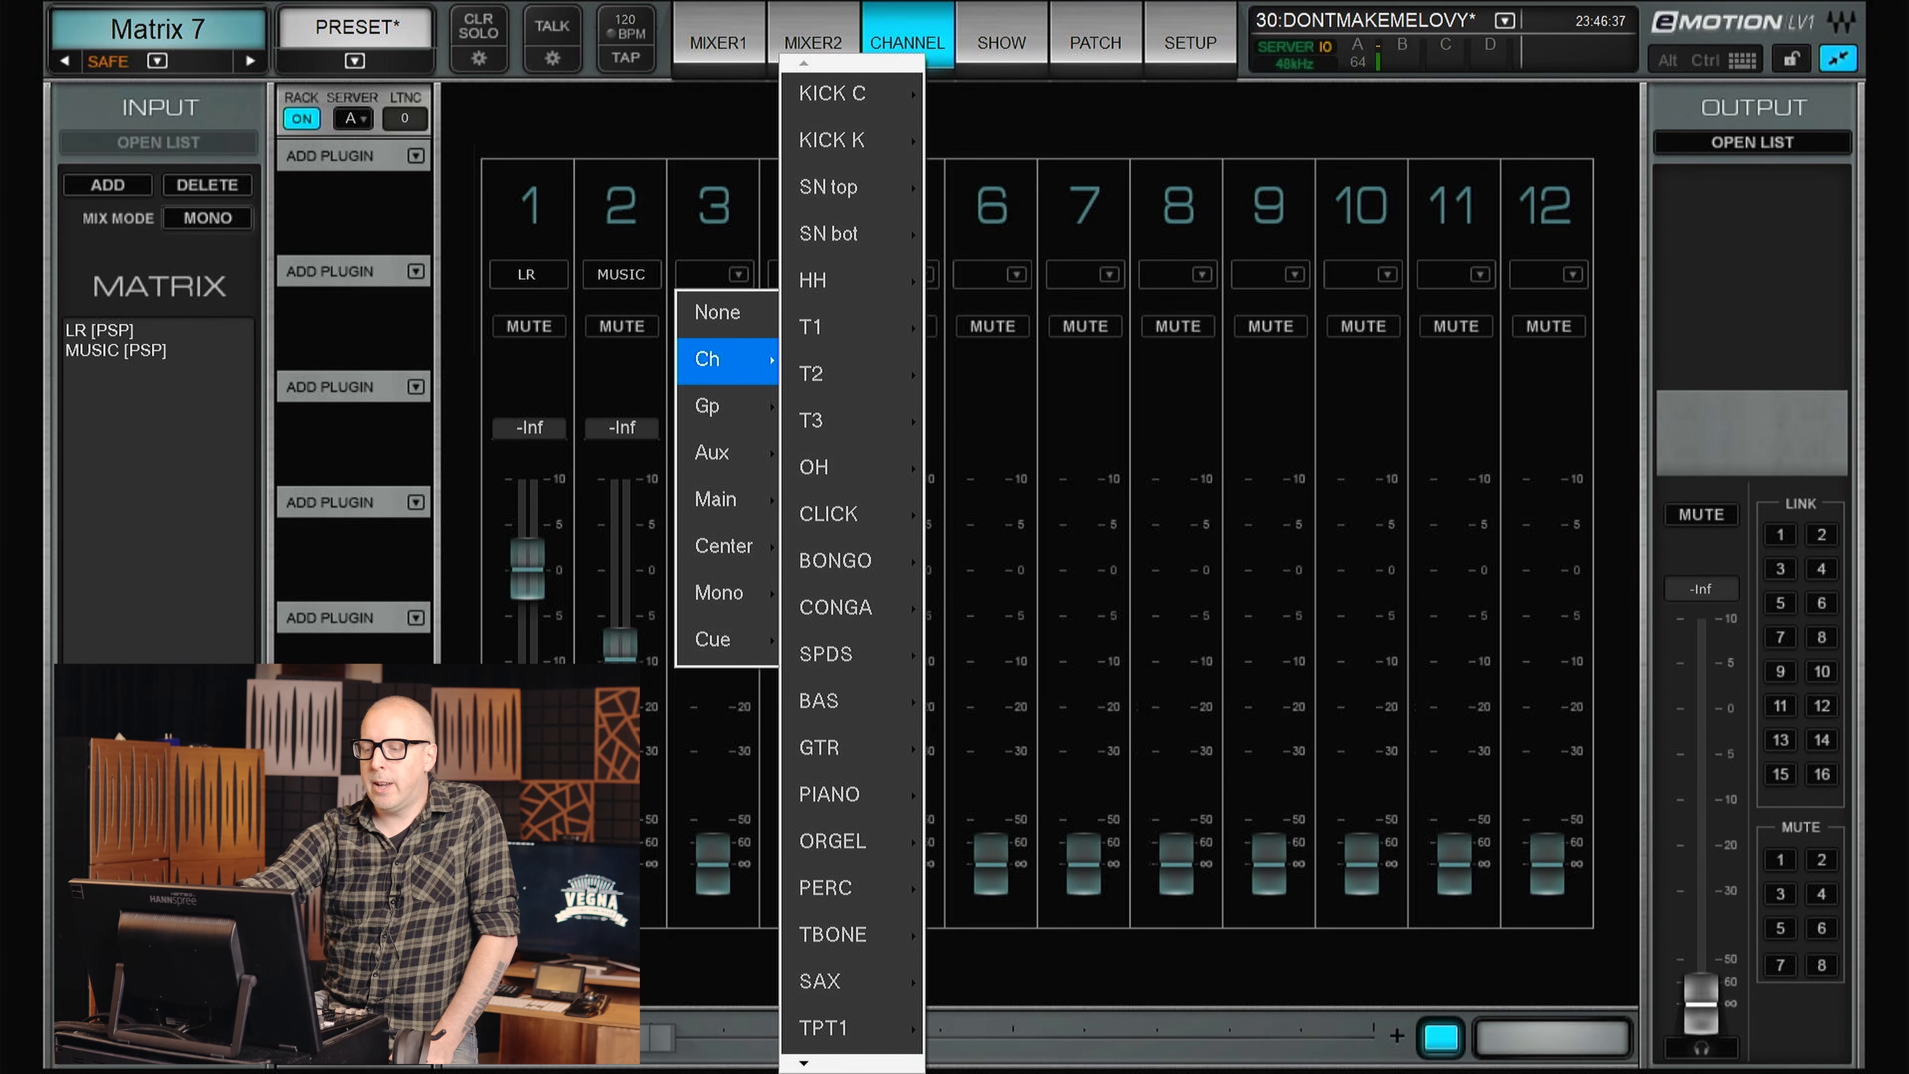
Browse the Ch, Main, Center, Mono and Cue source categories for Matrix 7 input 3.
{"action": "left_click", "coordinate": [727, 453]}
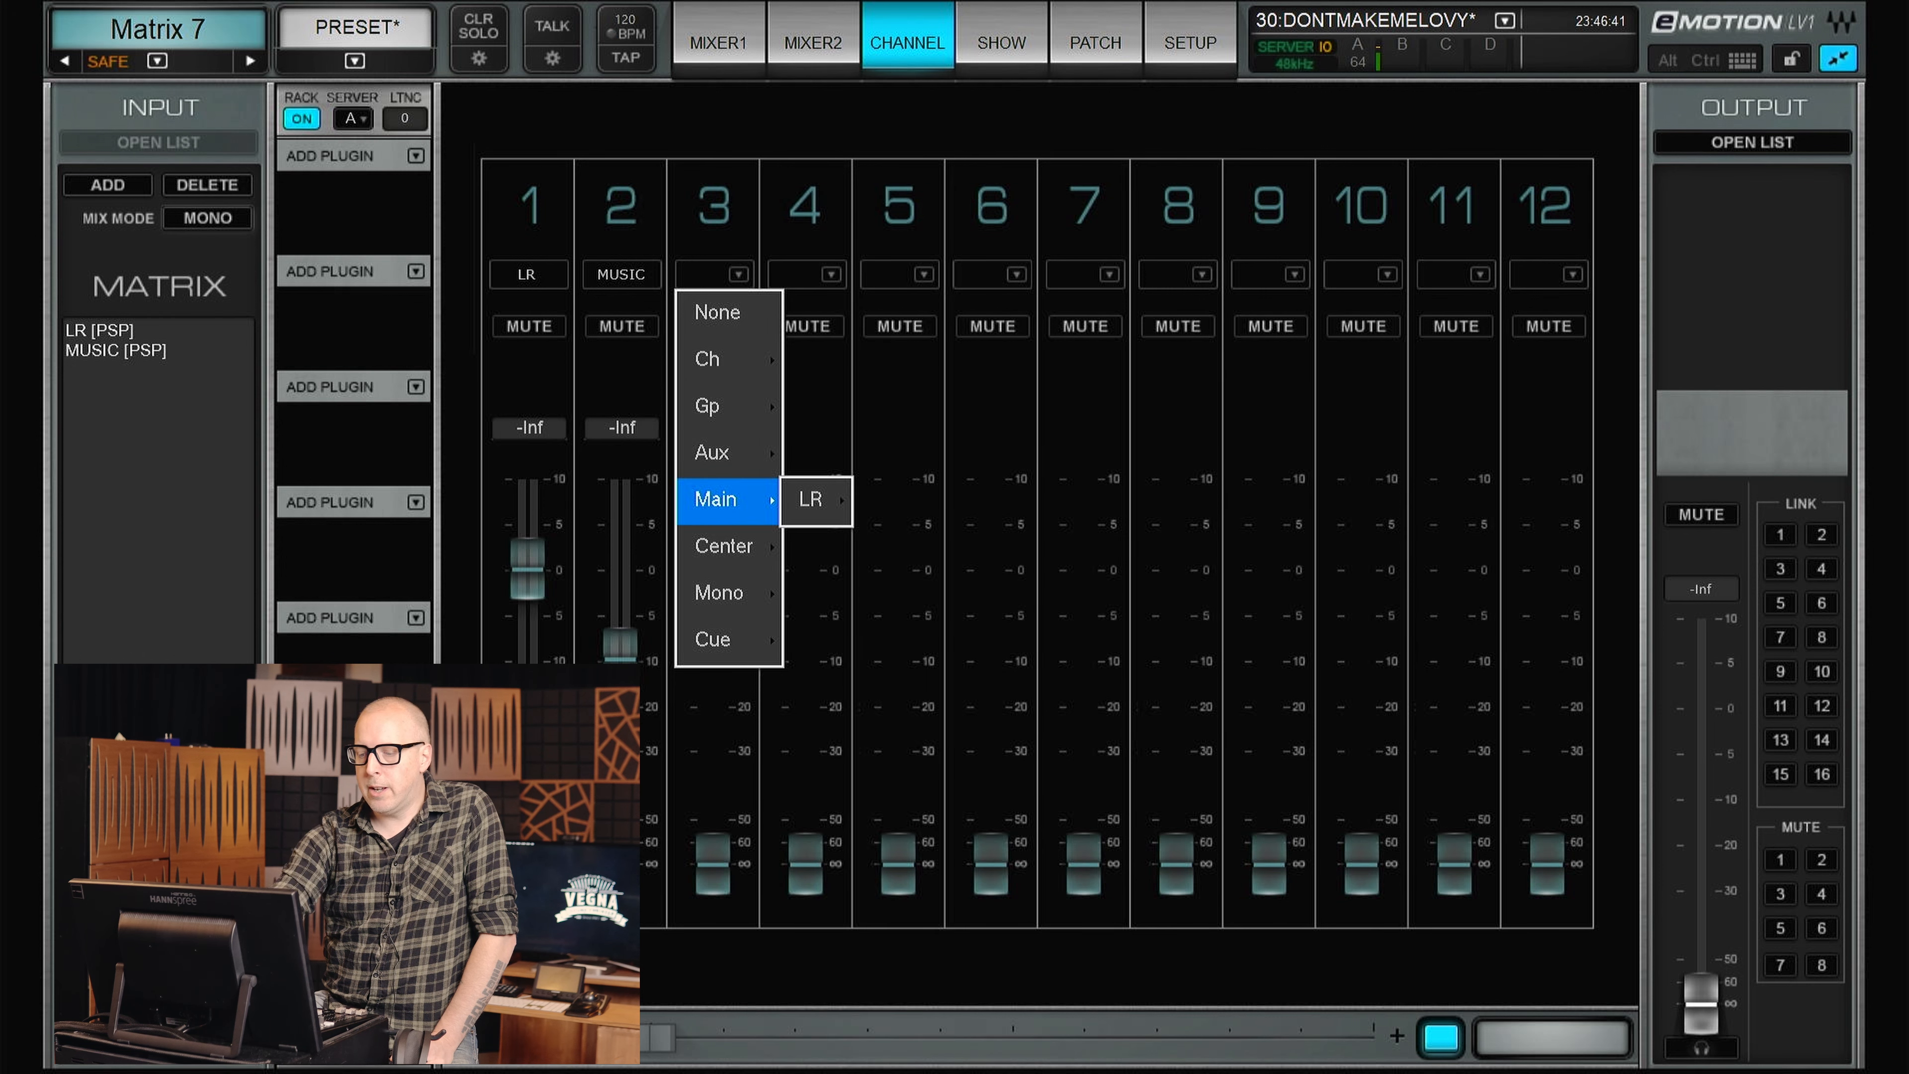
{"action": "mouse_move", "coordinate": [723, 546]}
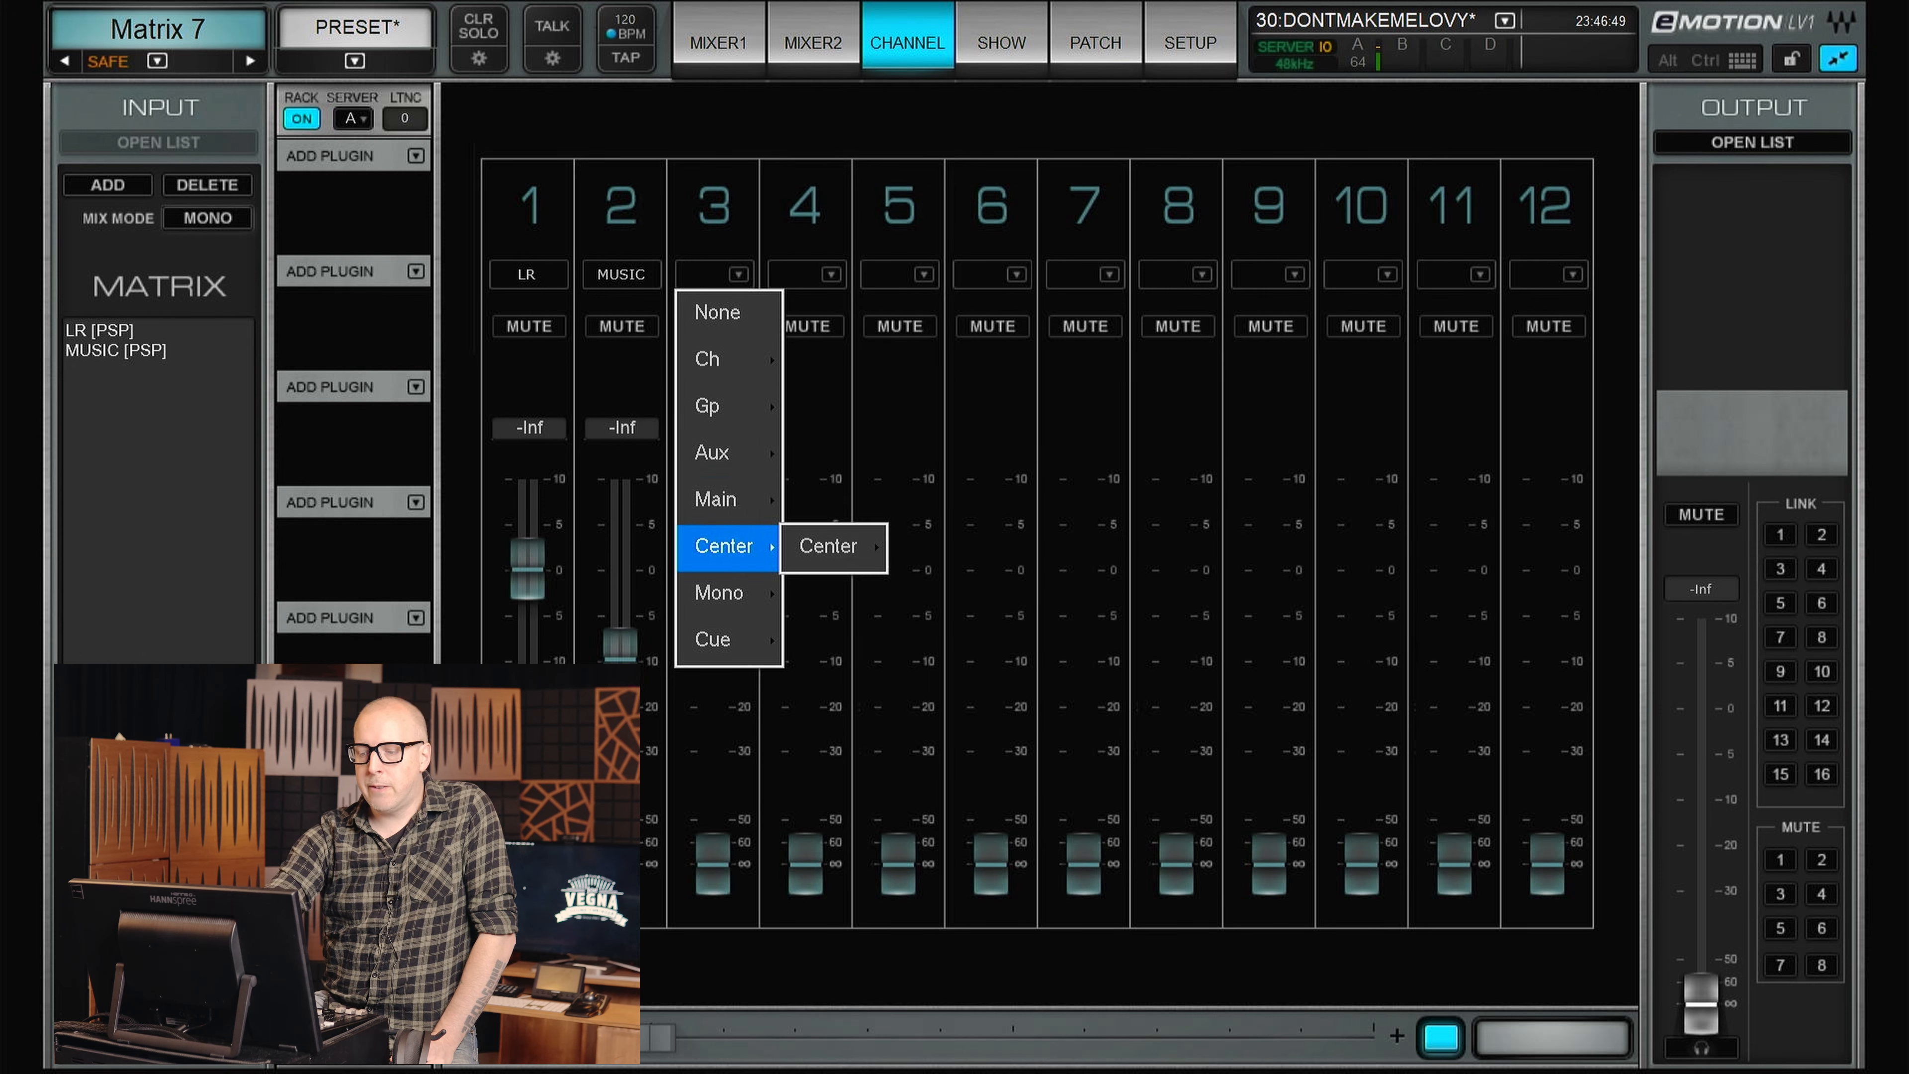
{"action": "mouse_move", "coordinate": [718, 592]}
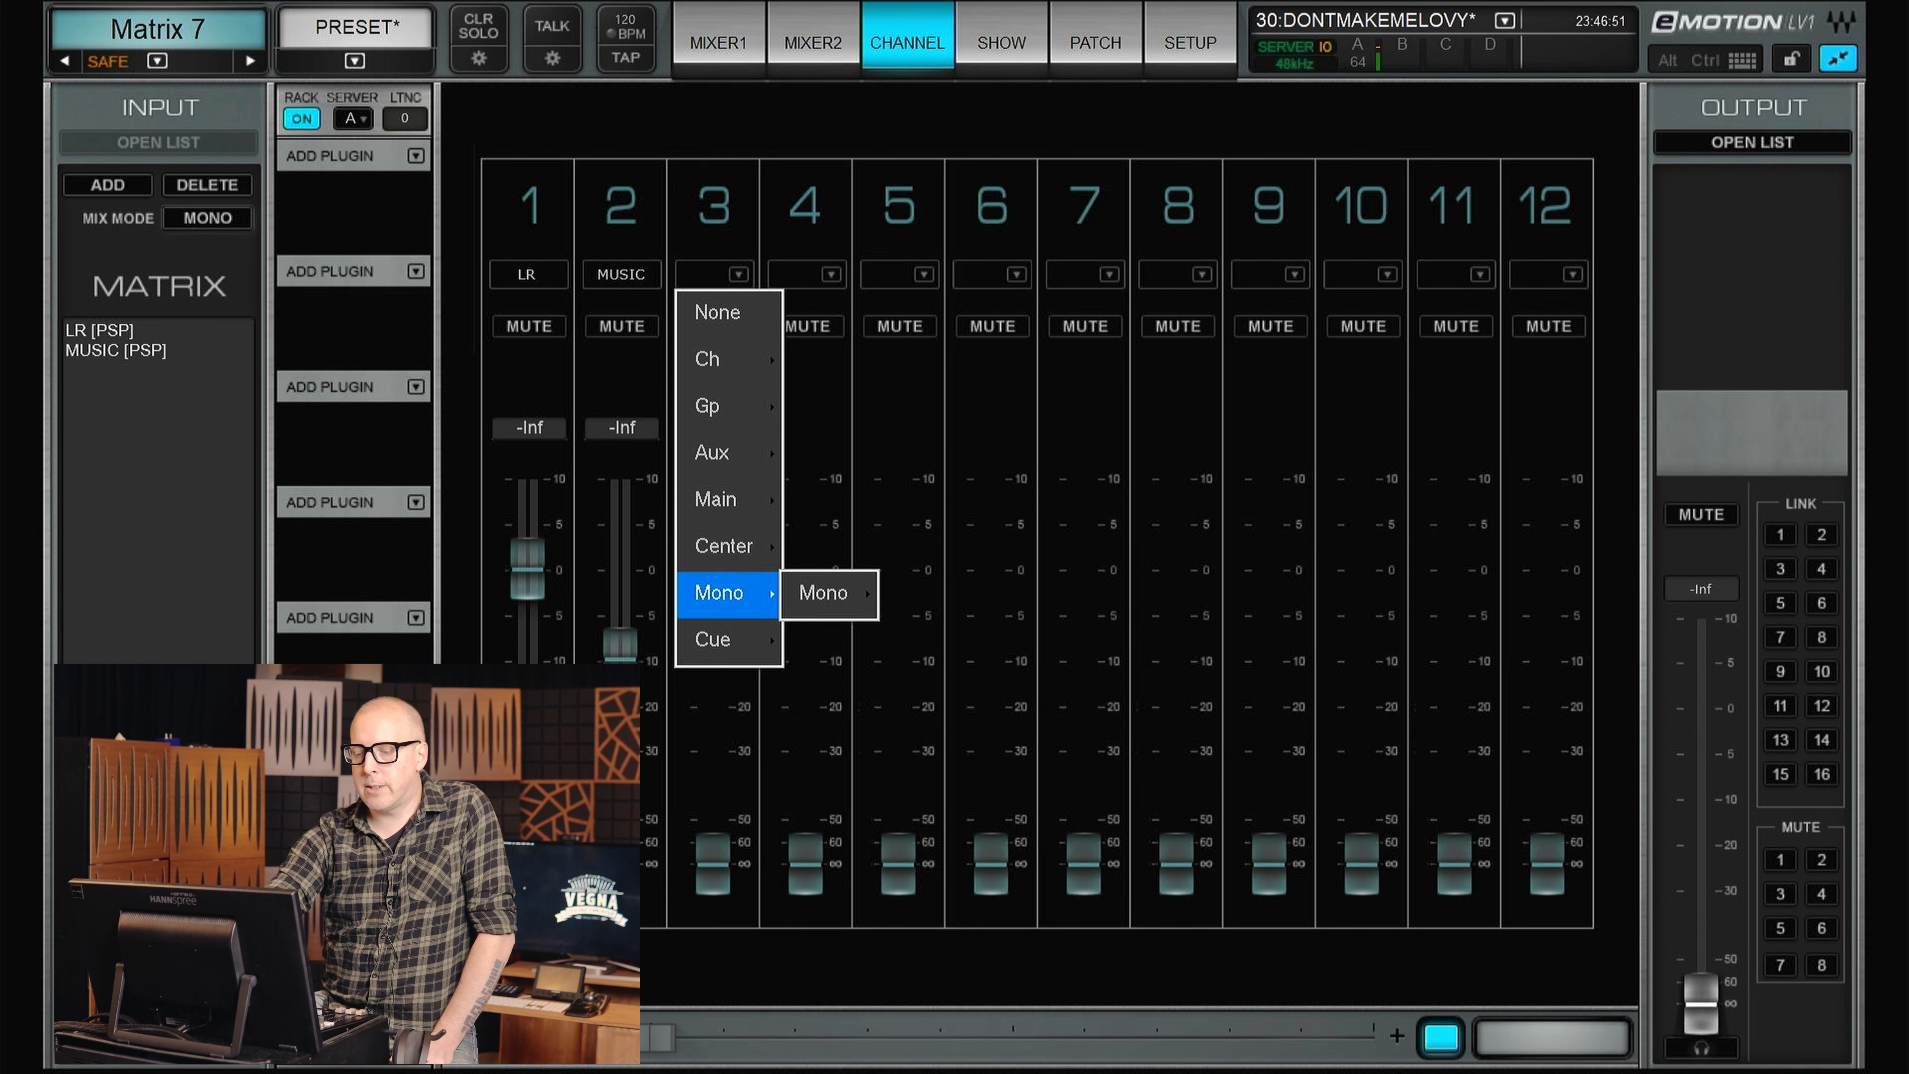
{"action": "mouse_move", "coordinate": [712, 640]}
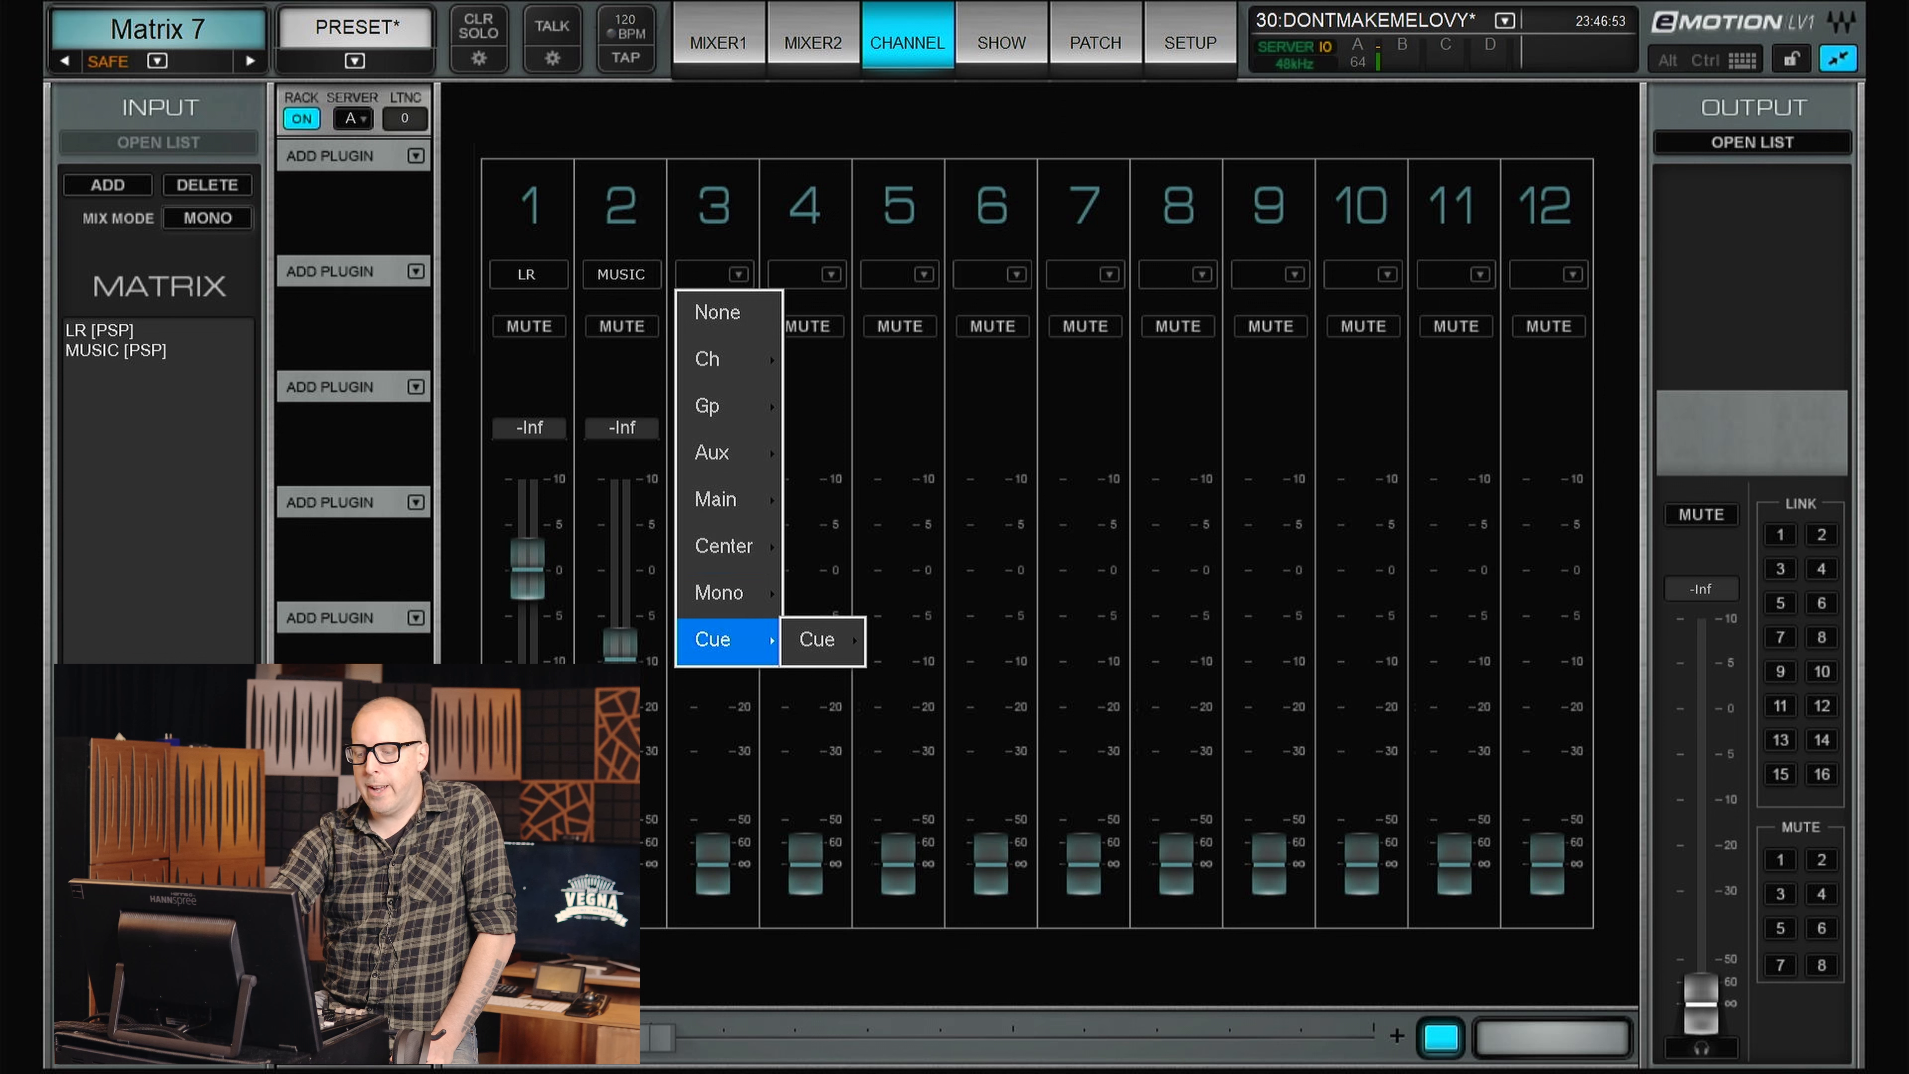